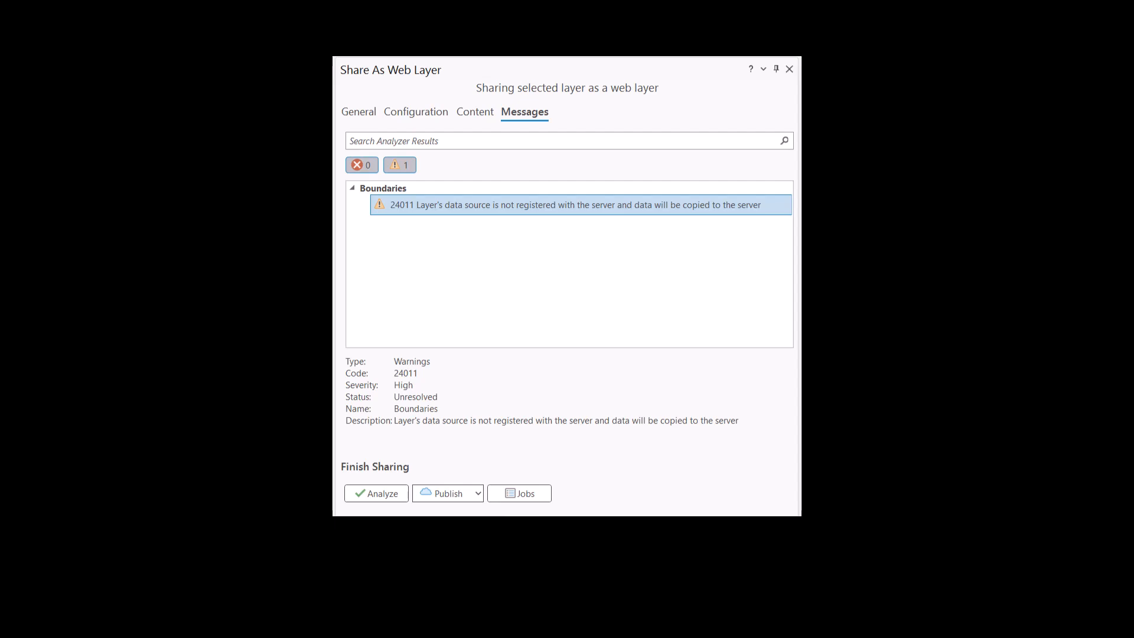
- Select the 24011 warning that the layer's data source isn't registered with the server
left_click(358, 111)
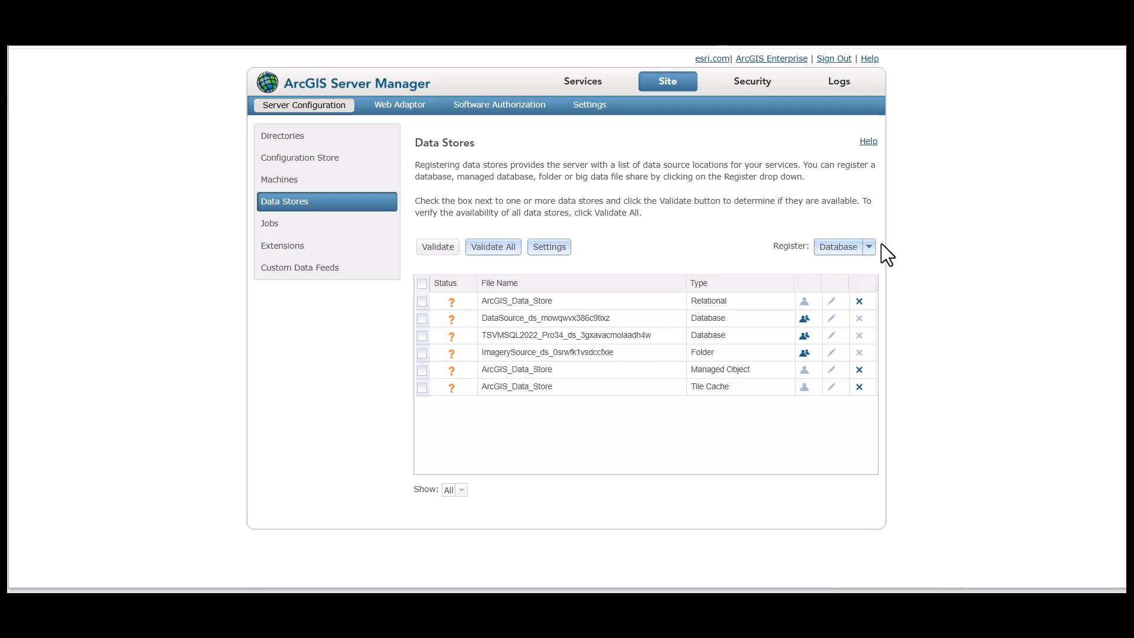
- List the Register data store choices: Database, Folder, Cloud Store and Raster Store
left_click(868, 247)
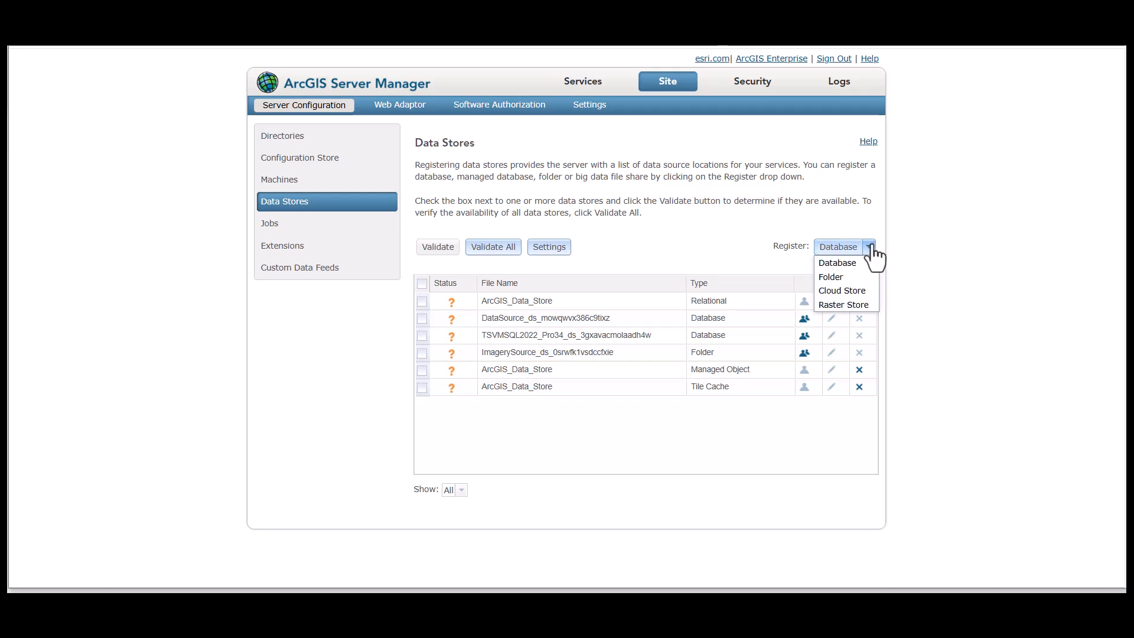
mouse_move(841, 290)
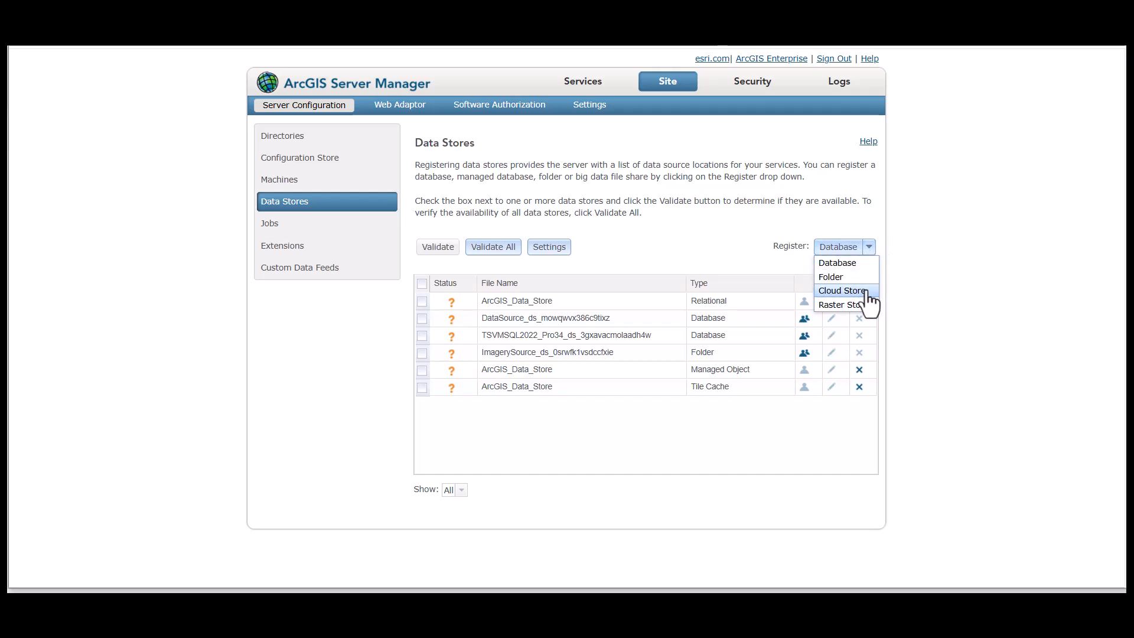
mouse_move(842, 304)
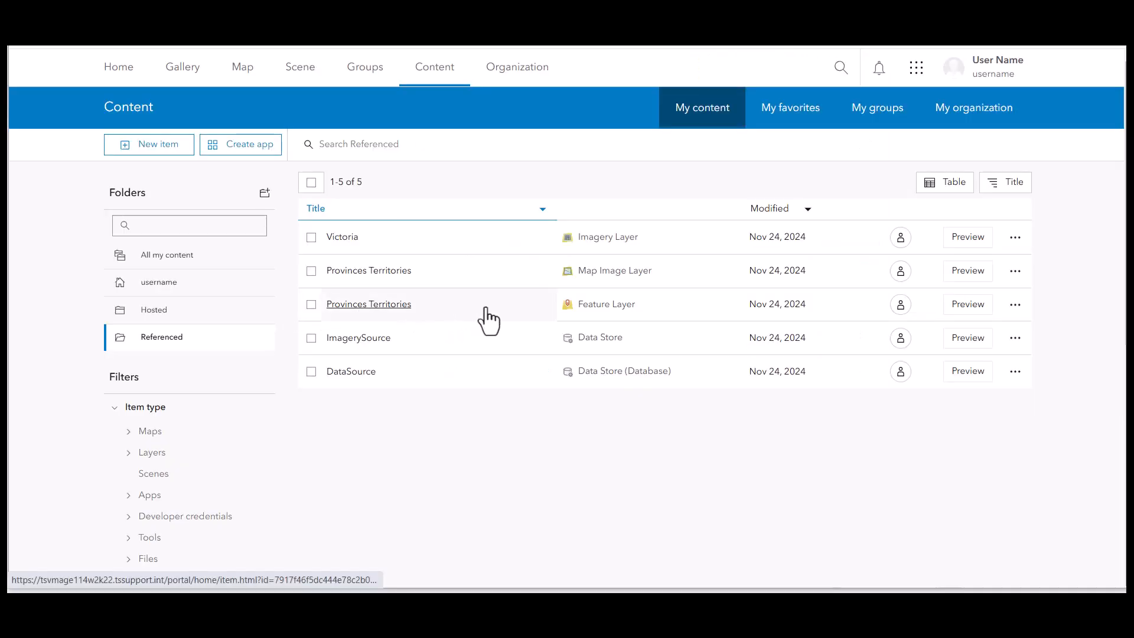
mouse_move(494, 244)
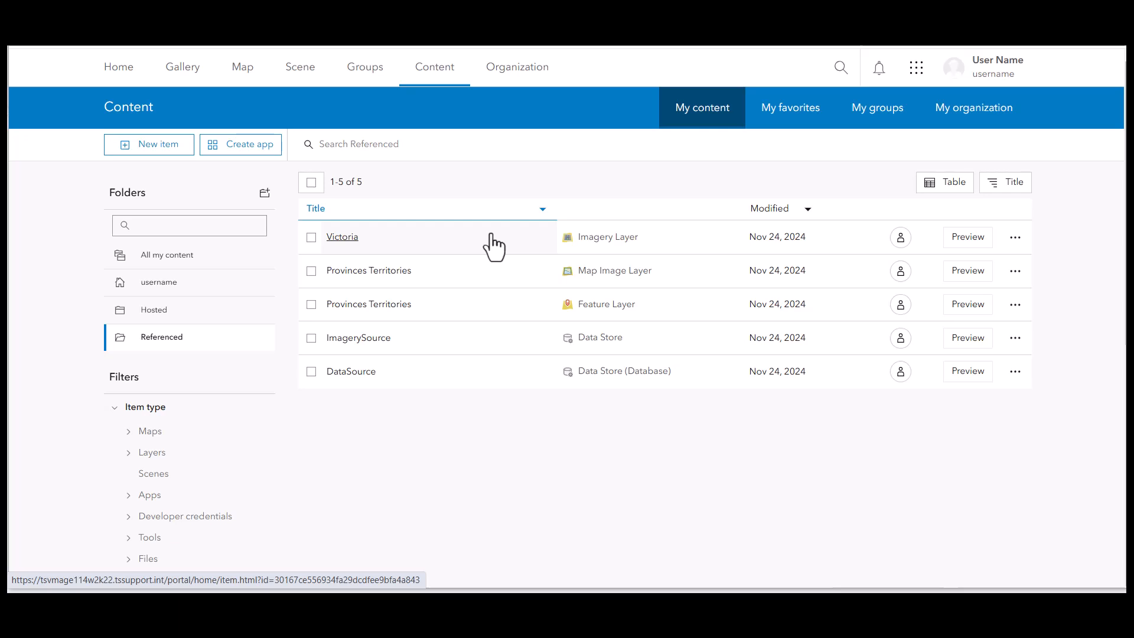
- View the hosted Census subdivisions feature layer's item details and follow its service URL
left_click(154, 309)
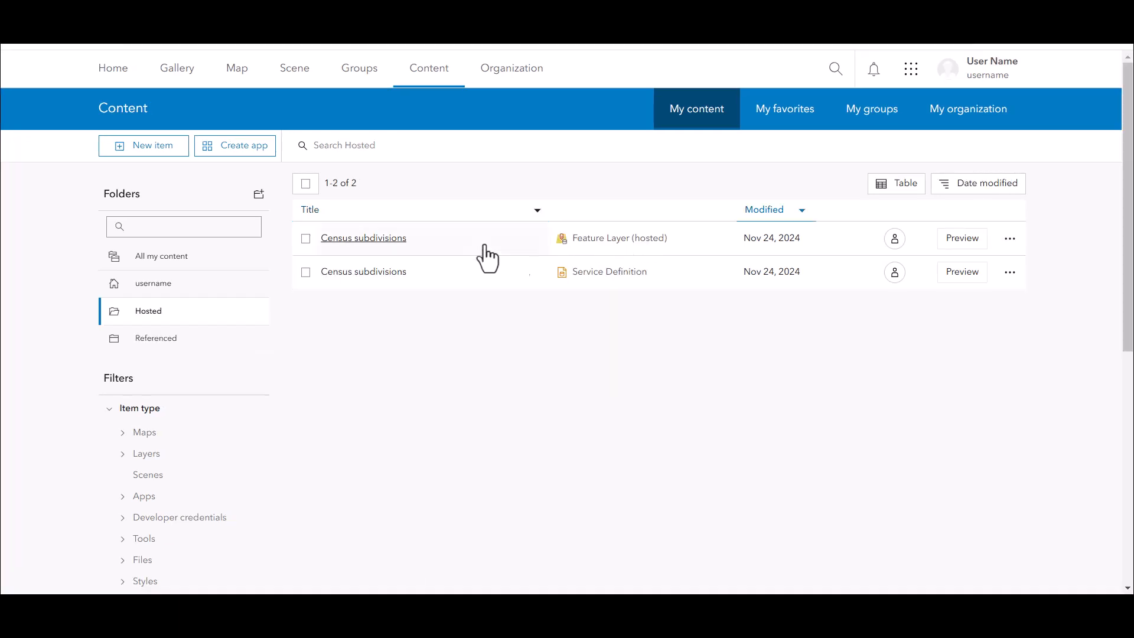
left_click(362, 239)
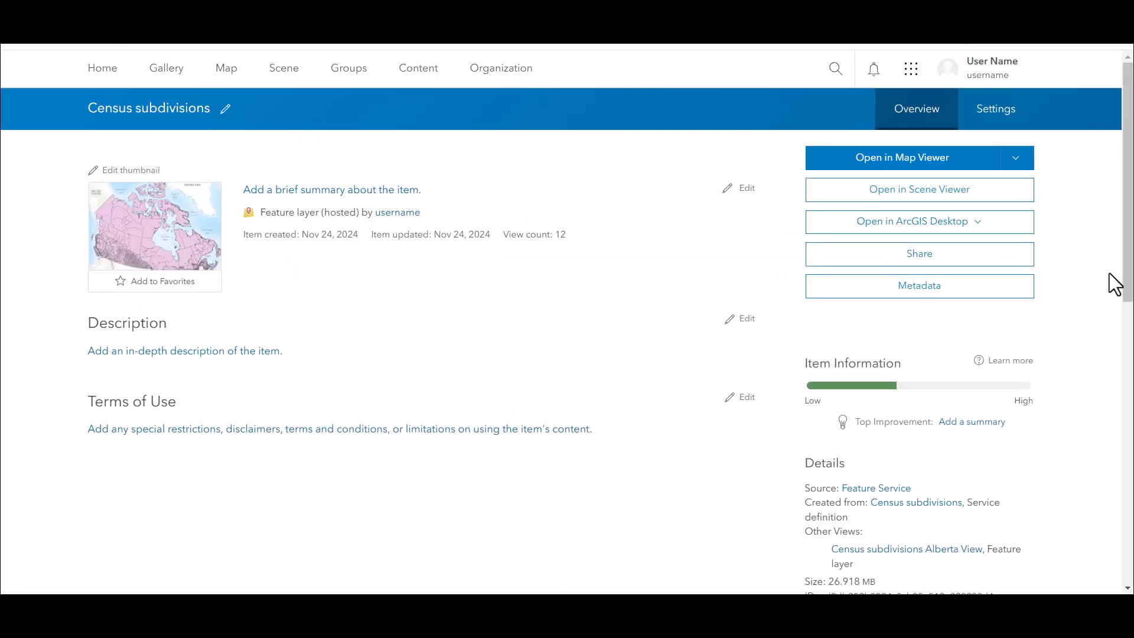
scroll("down", 3)
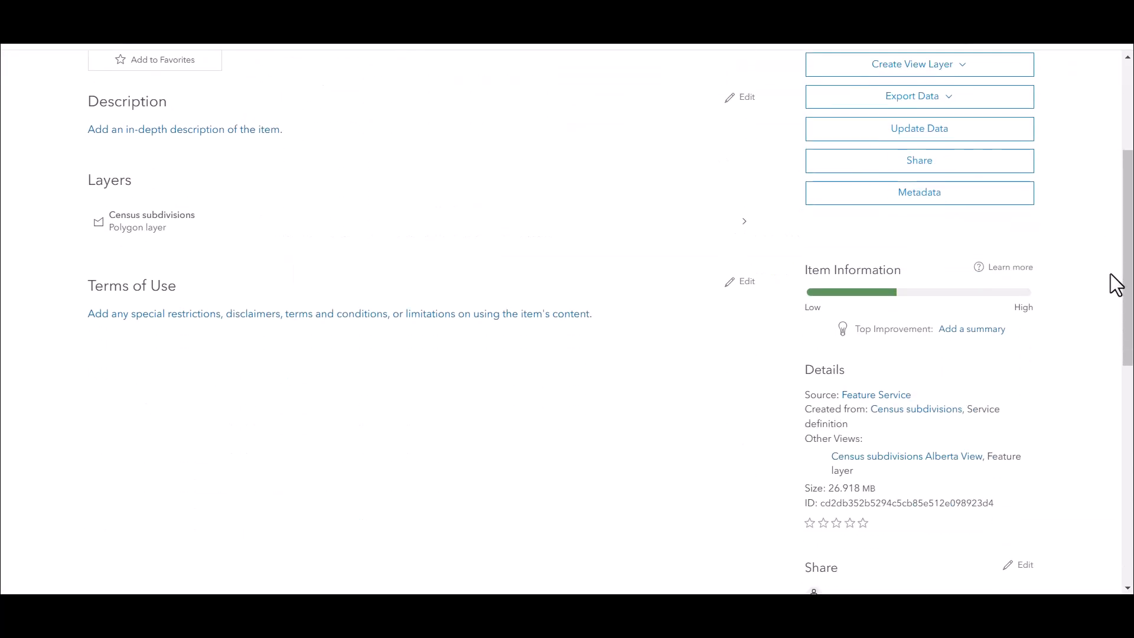
scroll("down", 3)
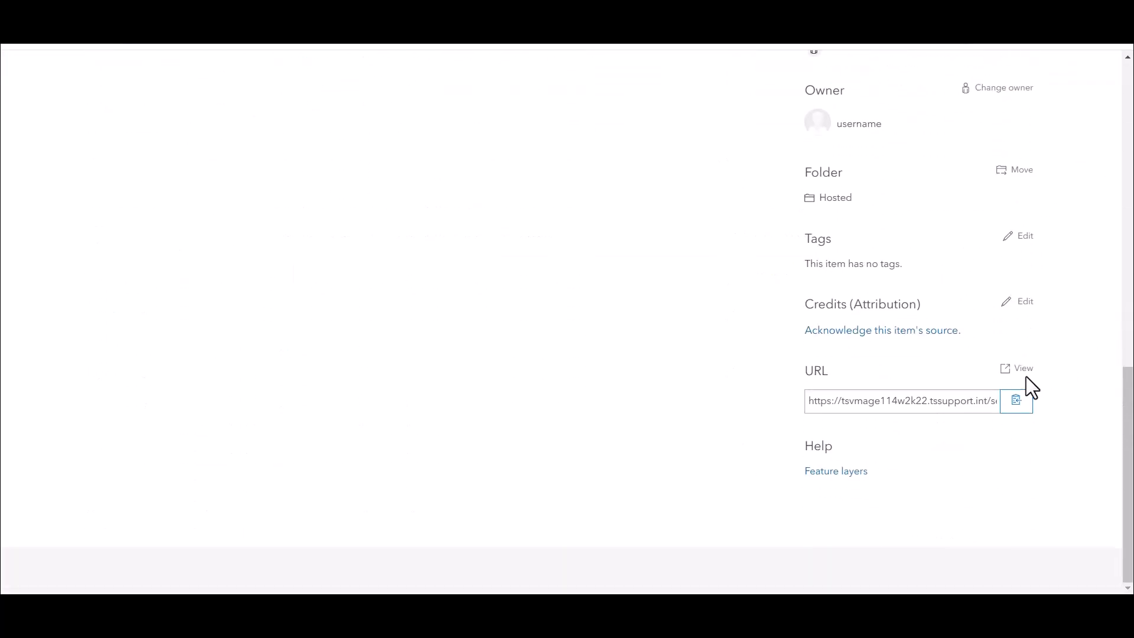
left_click(1023, 368)
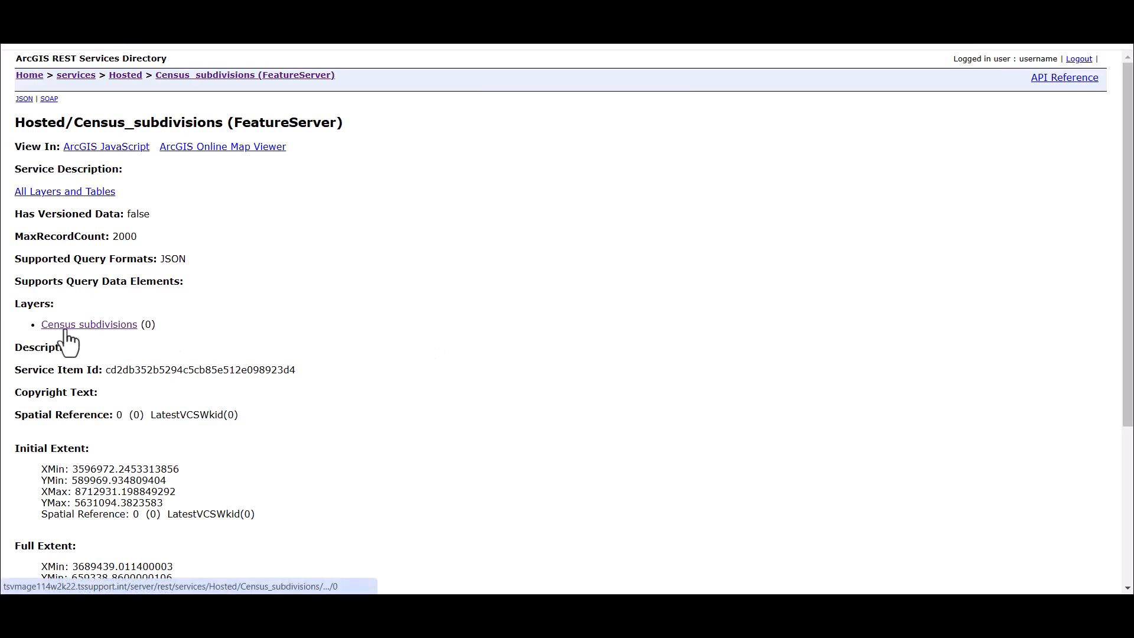
- Review the Census subdivisions (0) layer's properties in the REST Services Directory
left_click(89, 323)
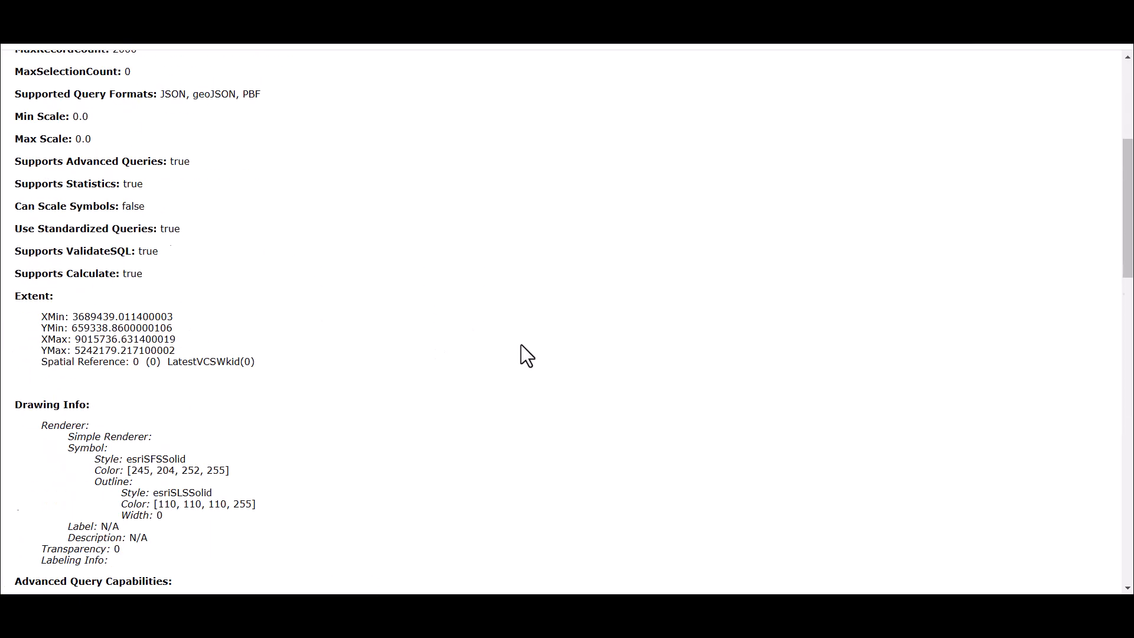
scroll("down", 3)
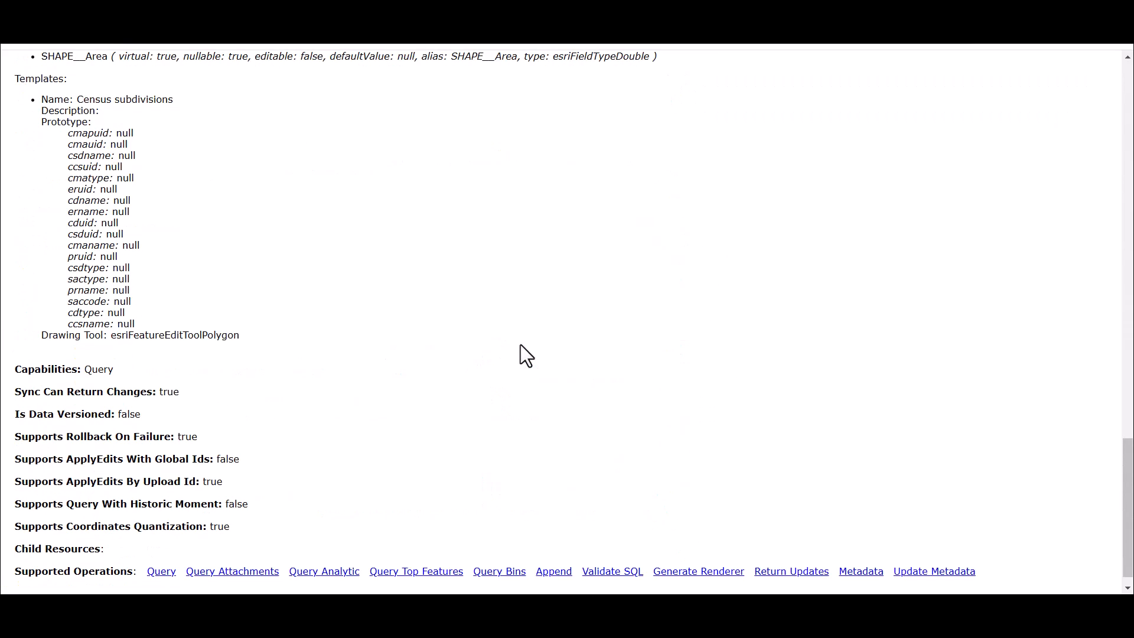
scroll("up", 3)
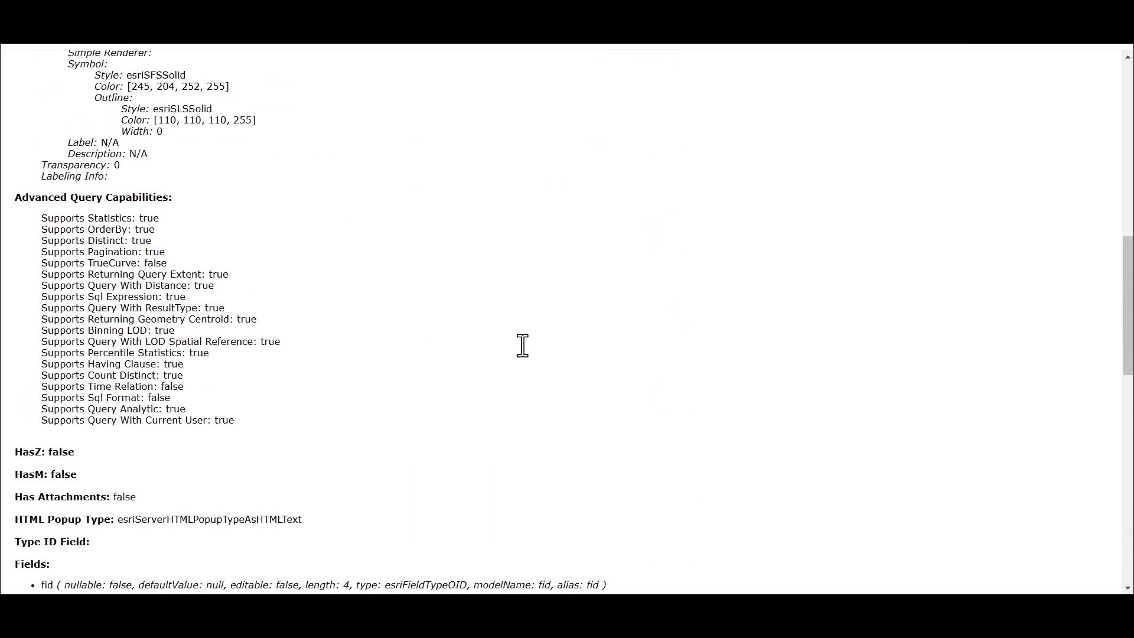
scroll("up", 3)
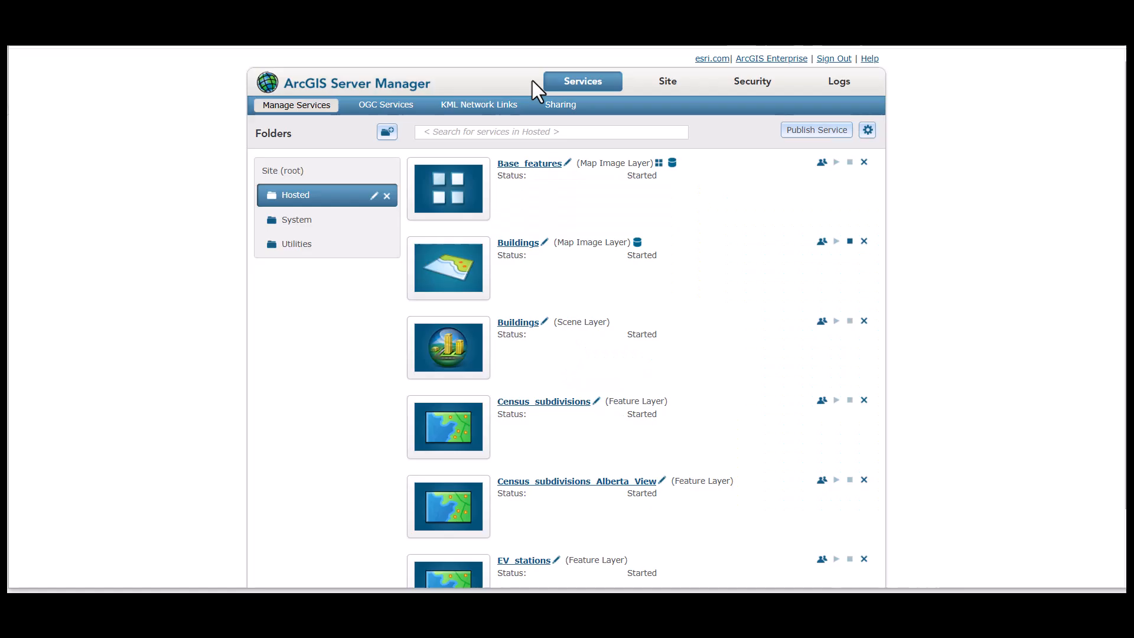
mouse_move(541, 91)
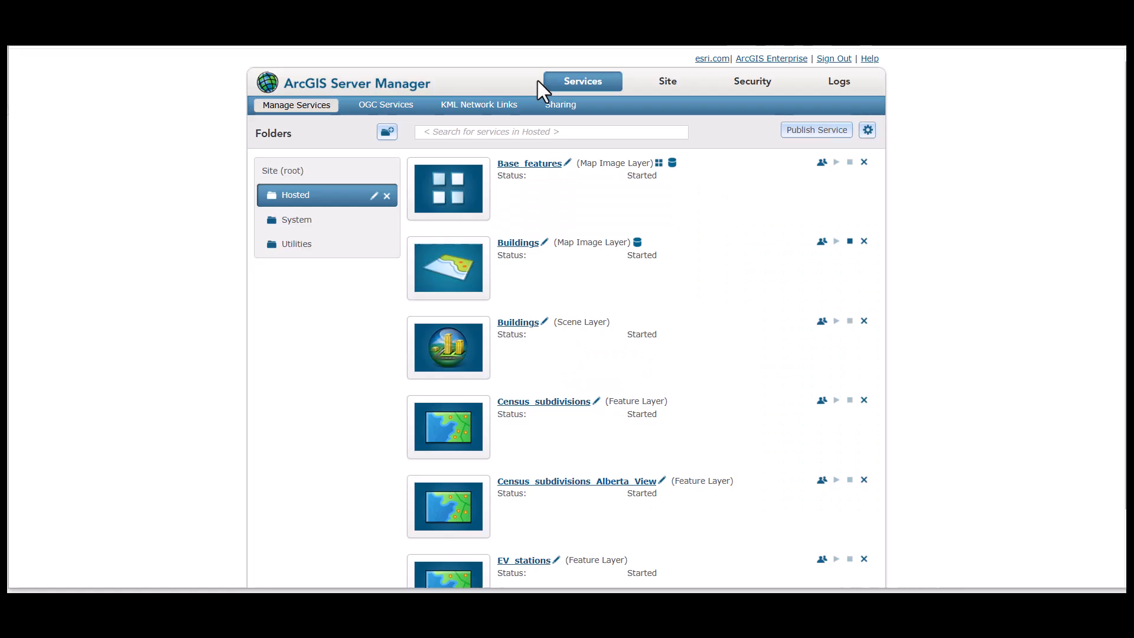
mouse_move(375, 198)
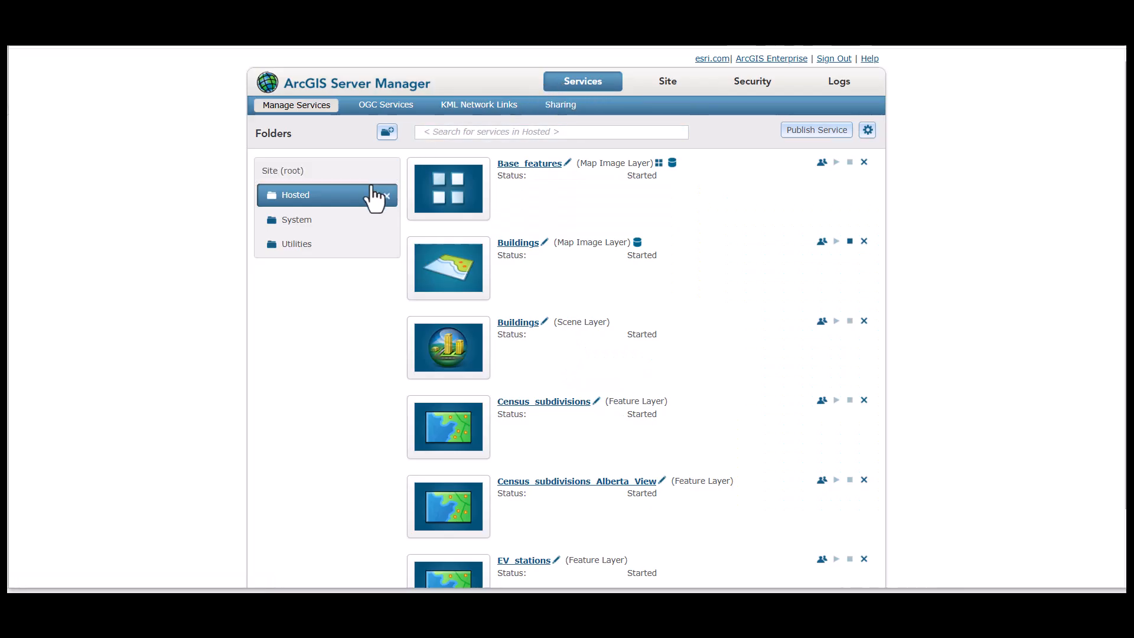
mouse_move(354, 210)
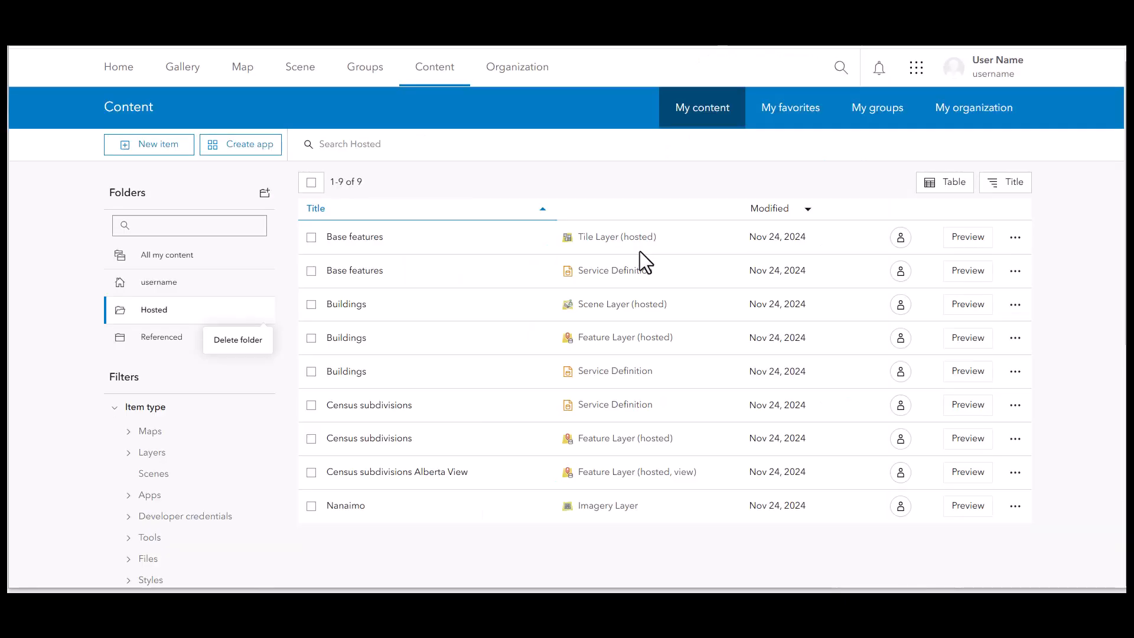
mouse_move(650, 328)
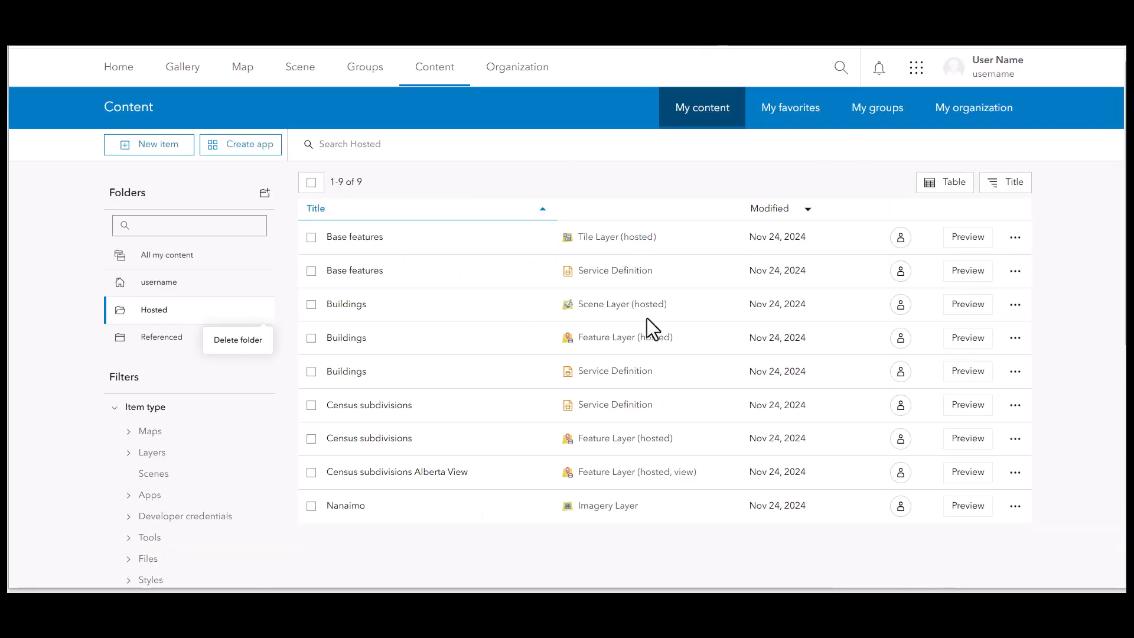
mouse_move(659, 361)
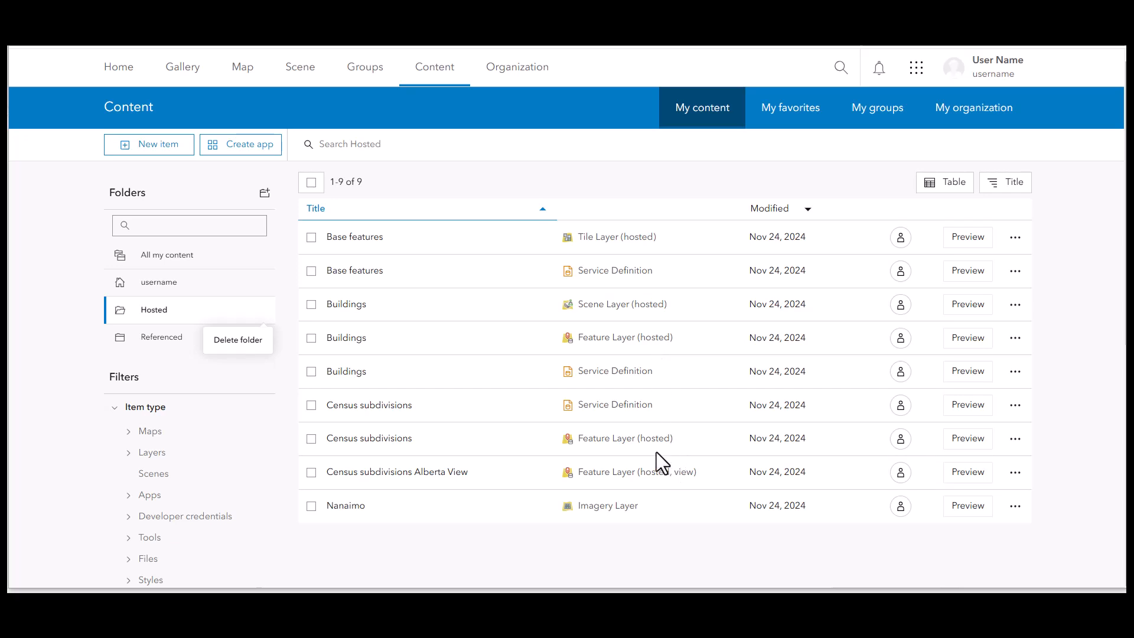
mouse_move(669, 498)
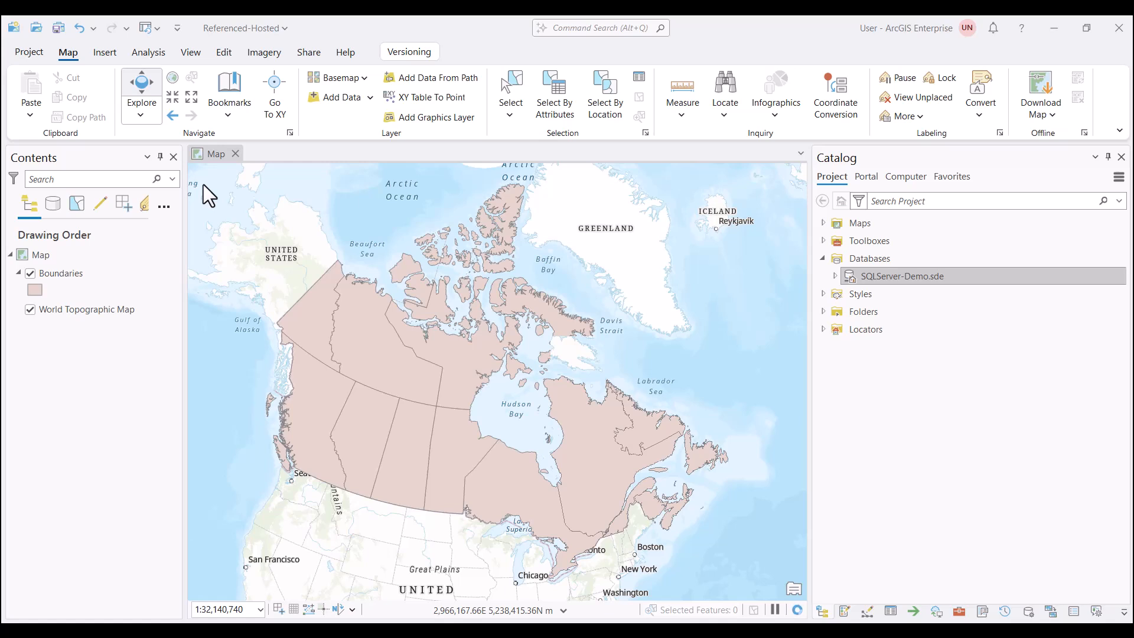
- List layers by data source and view the SQLServer-Demo.sde connection's properties
left_click(52, 203)
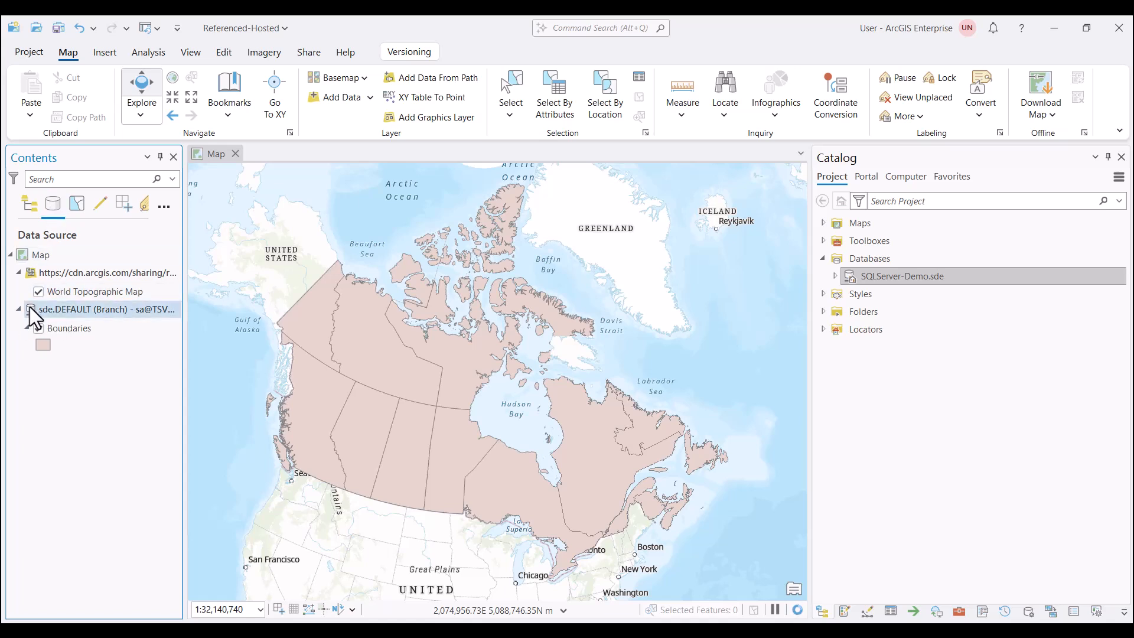
left_click(38, 327)
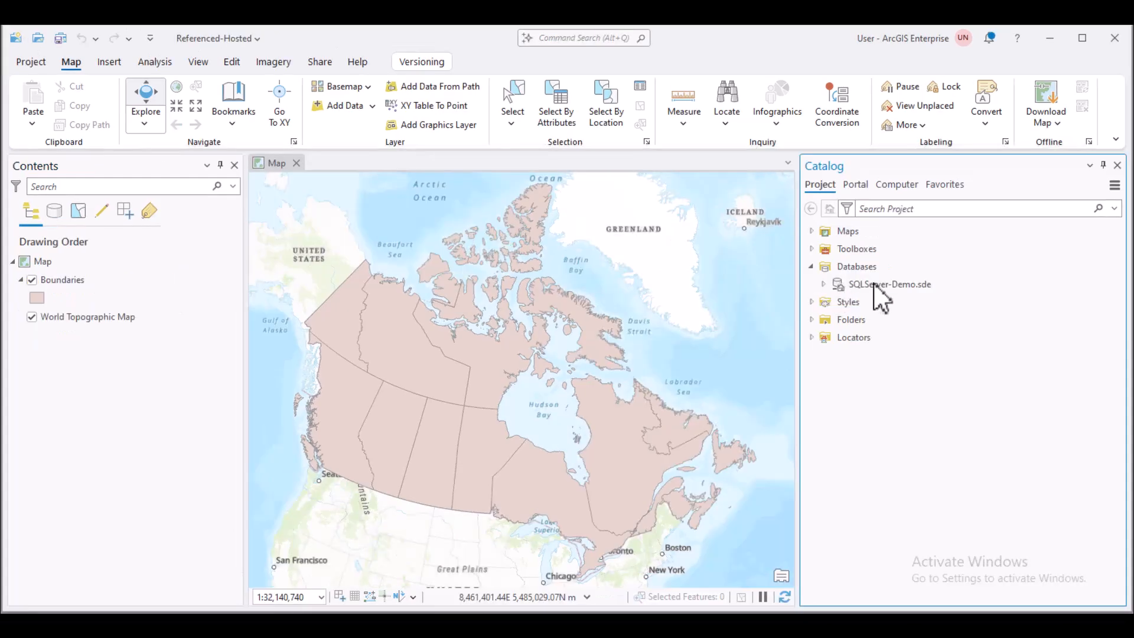
right_click(890, 283)
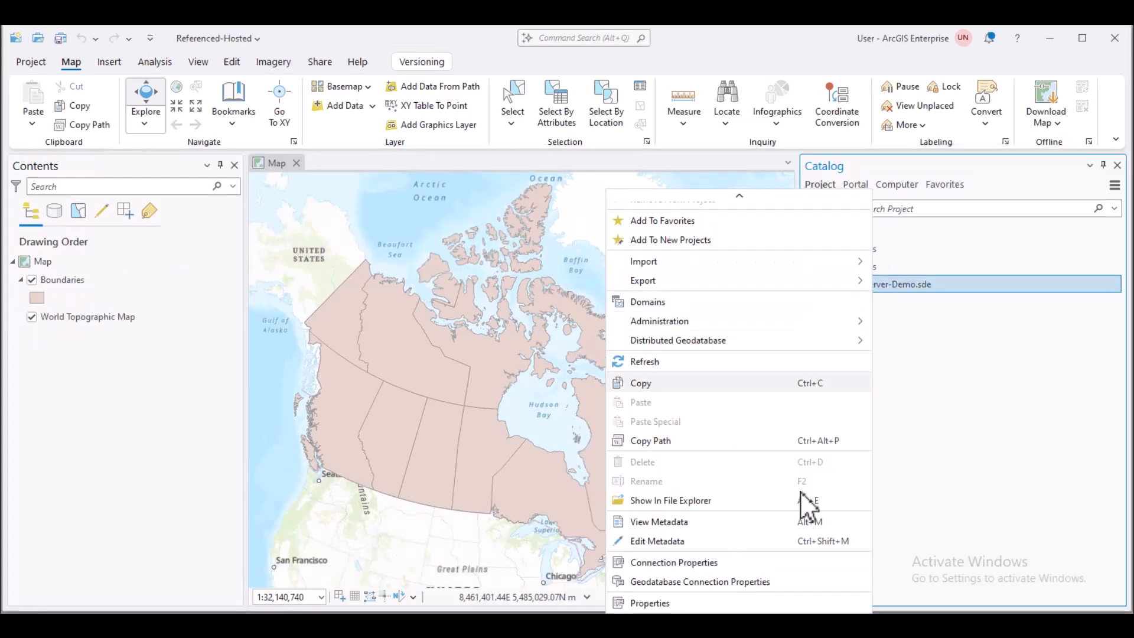
left_click(674, 562)
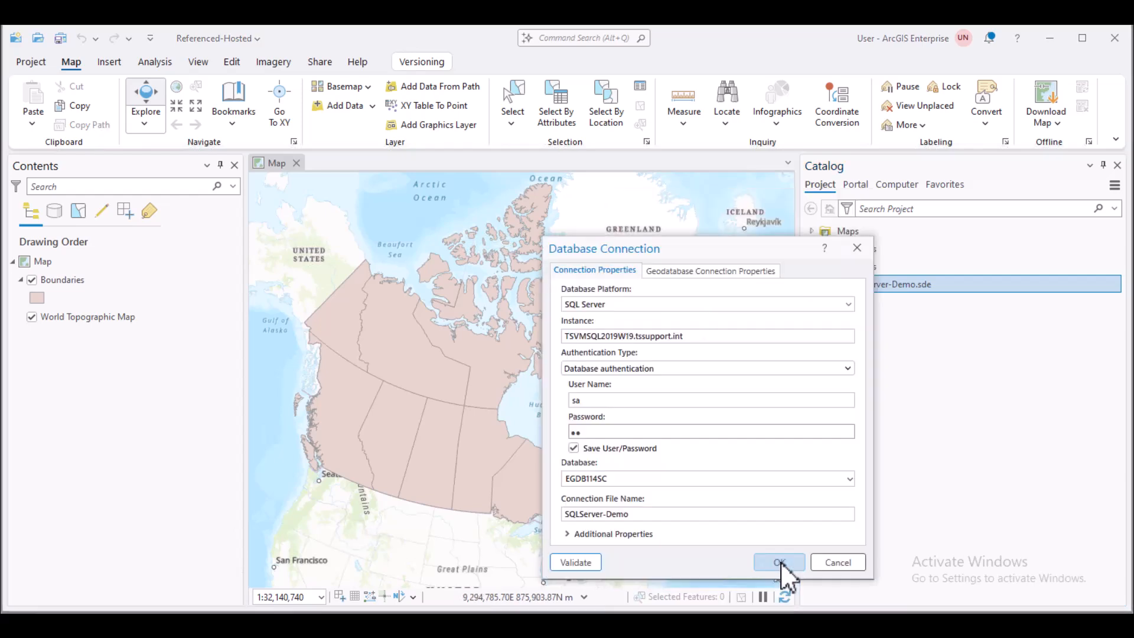
- Confirm branch versioning on DEFAULT in the geodatabase connection properties and close them
left_click(710, 269)
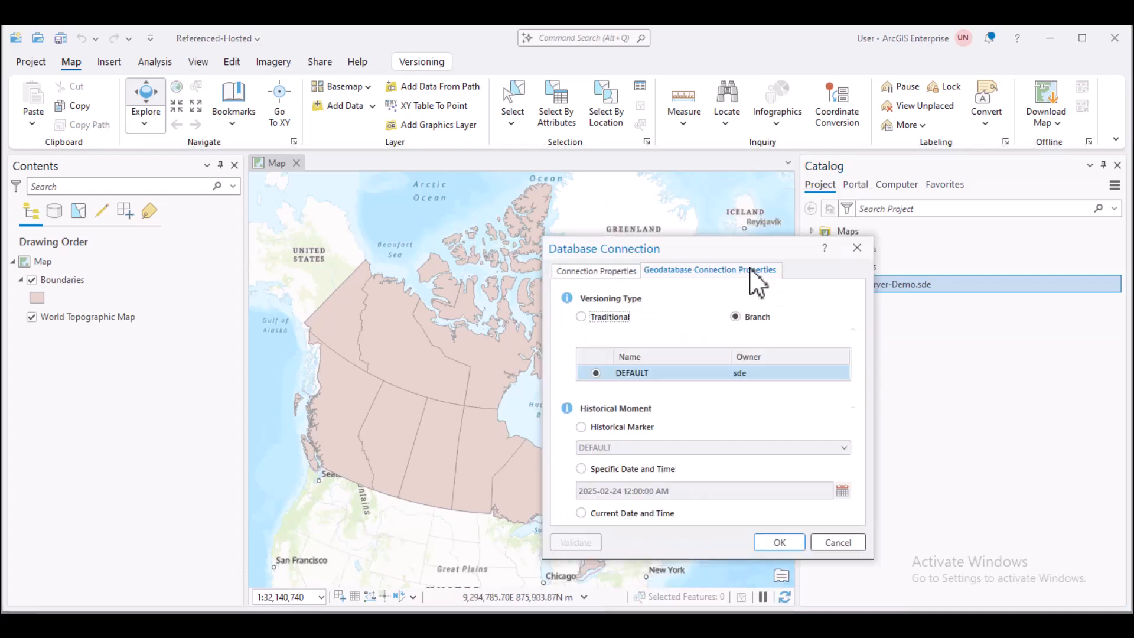
mouse_move(715, 333)
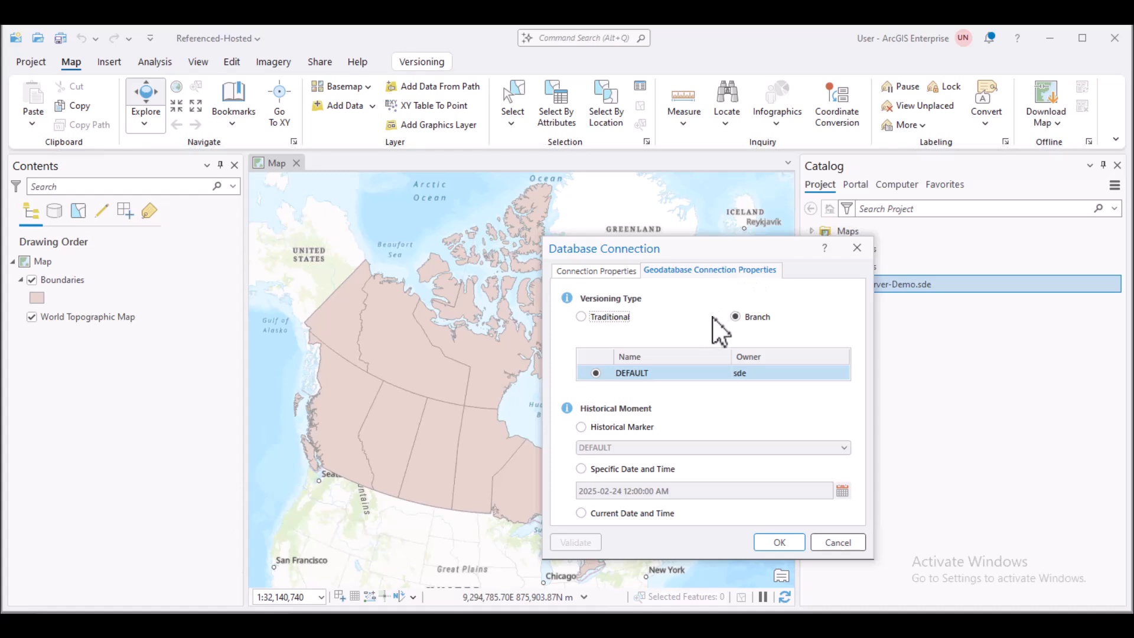
mouse_move(780, 481)
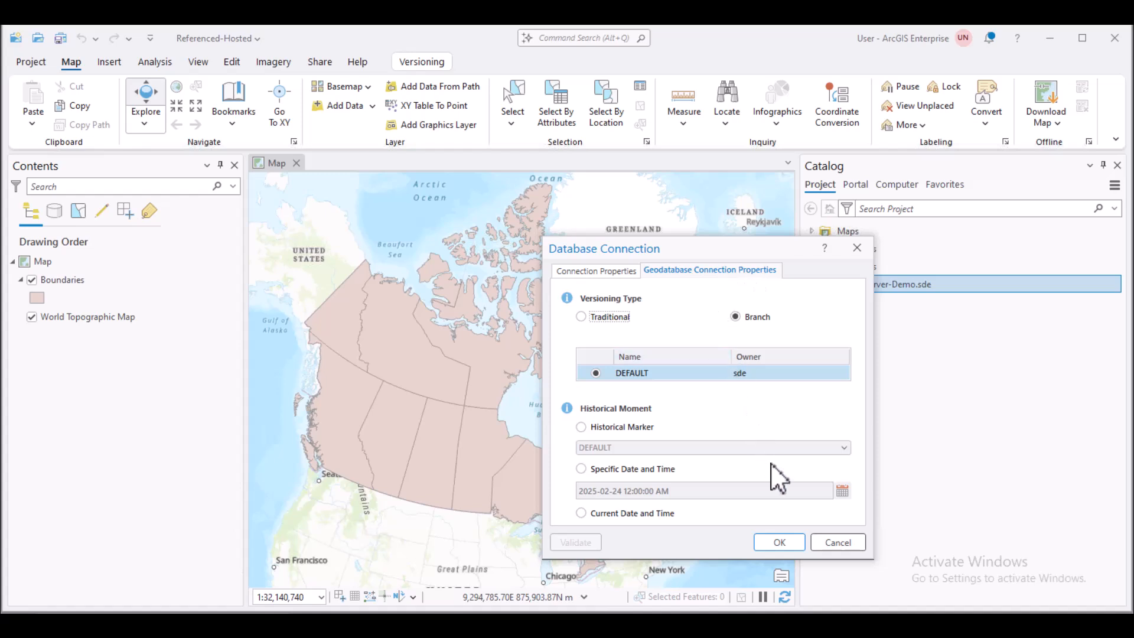
left_click(778, 542)
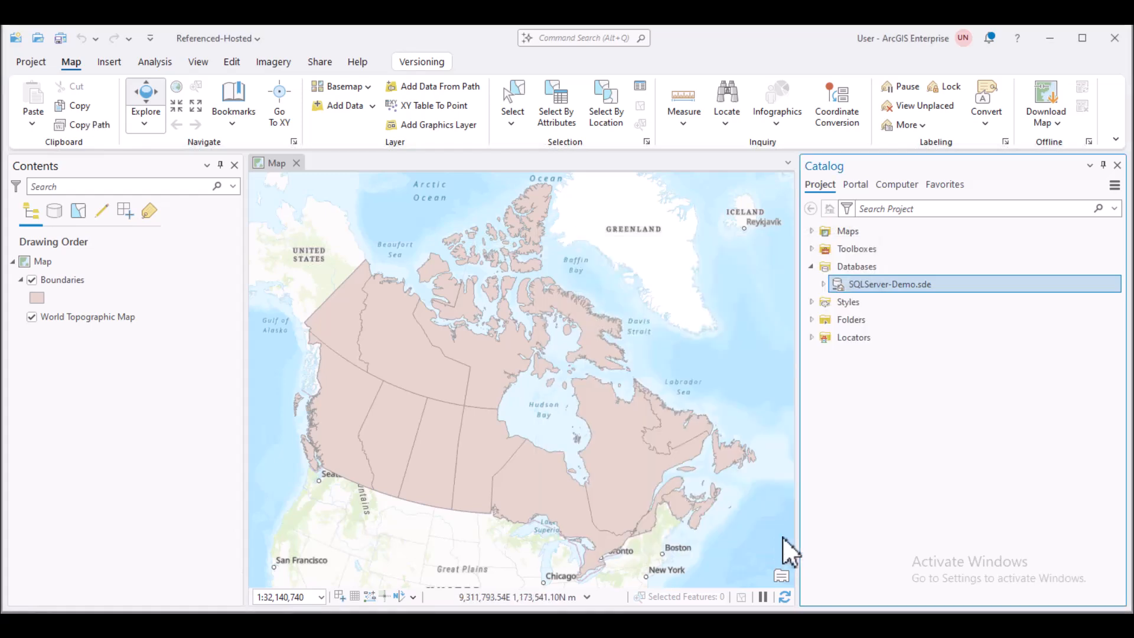
- Share Boundaries as a web layer with a feature layer included alongside the map image
left_click(61, 281)
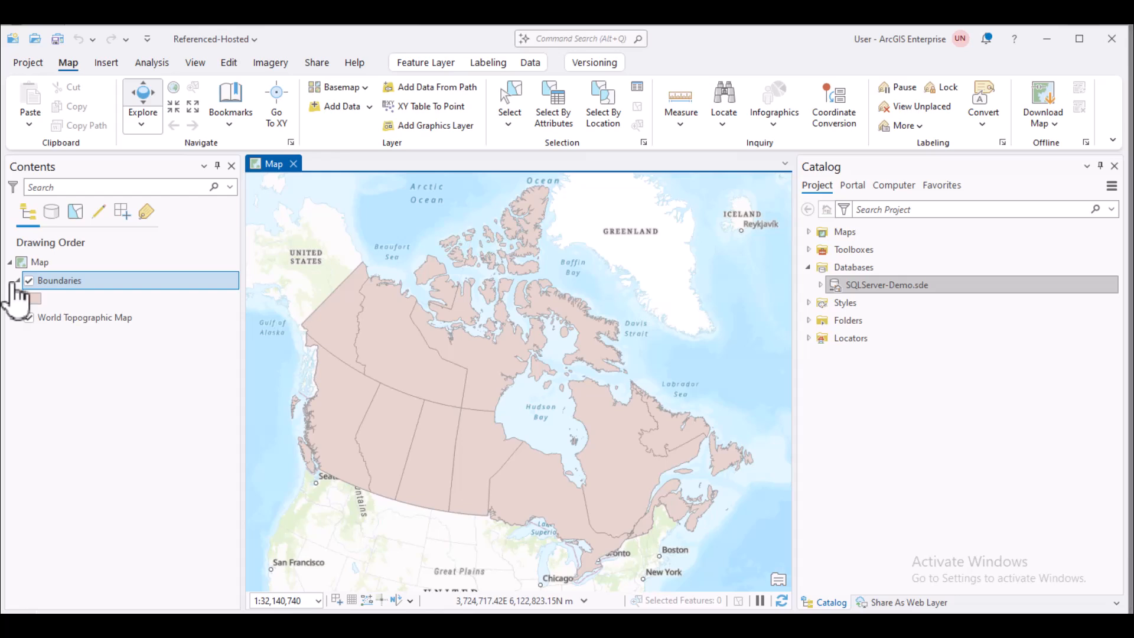
right_click(59, 281)
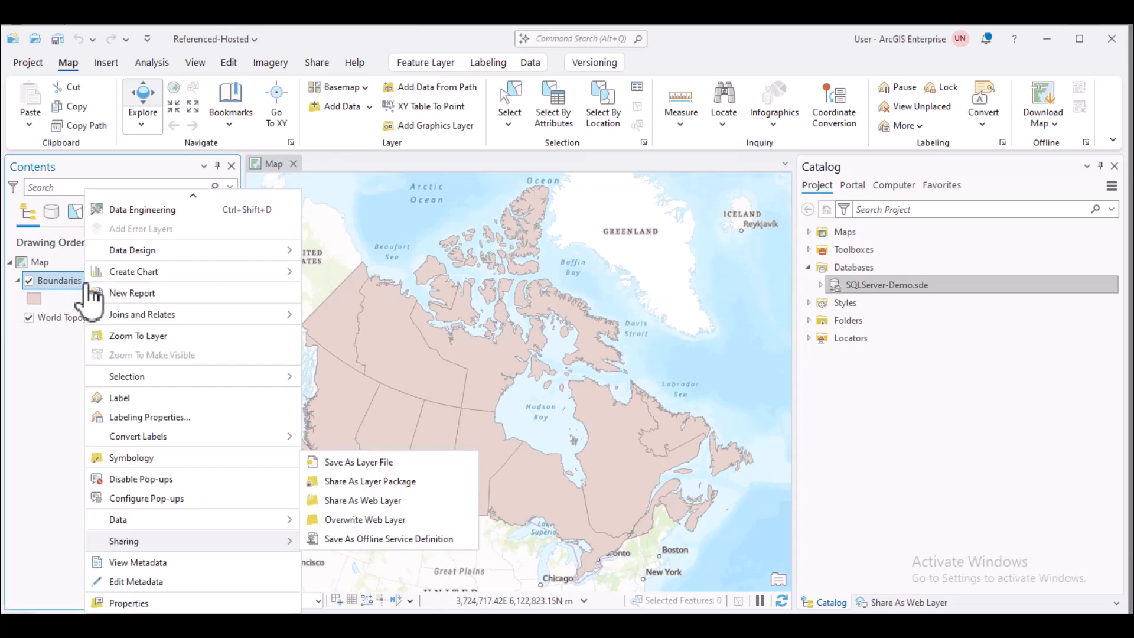
mouse_move(281, 568)
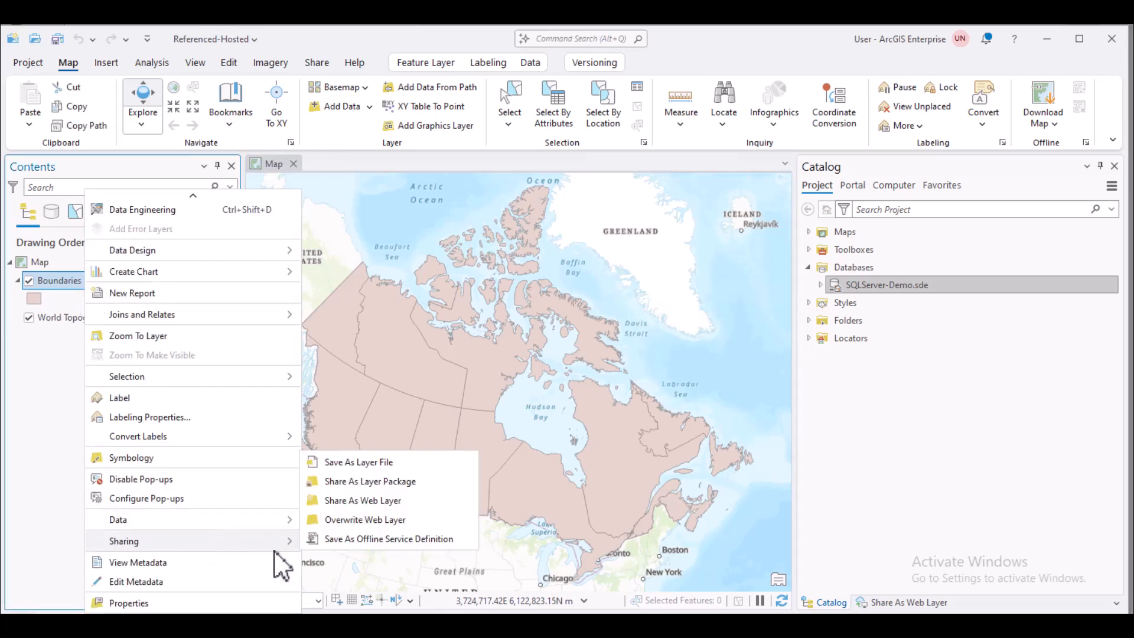
left_click(363, 501)
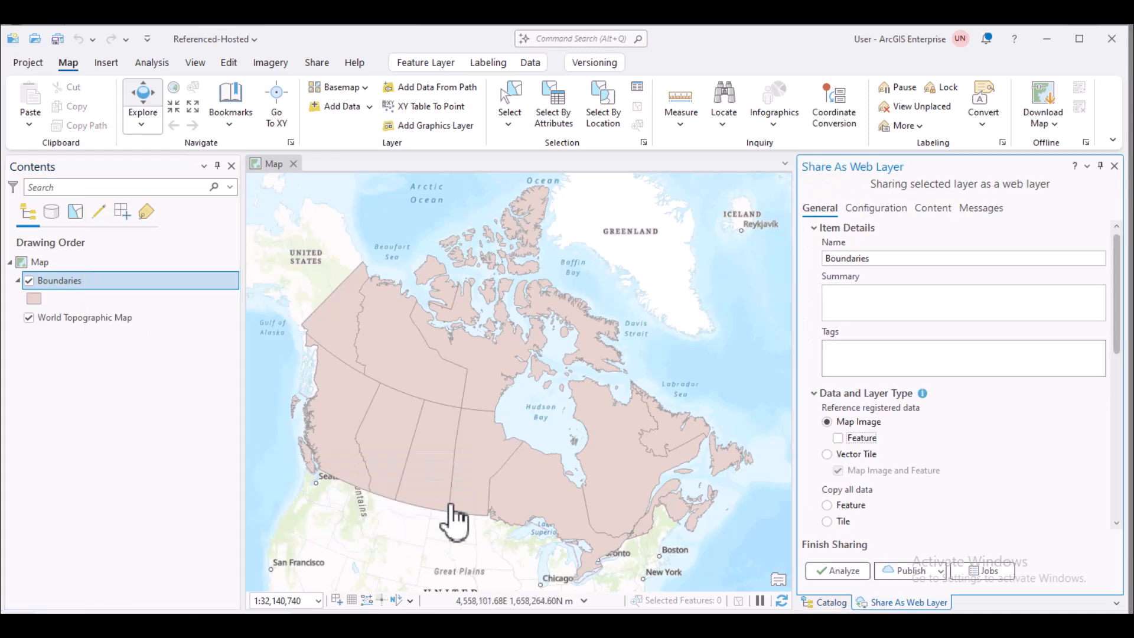
mouse_move(814, 456)
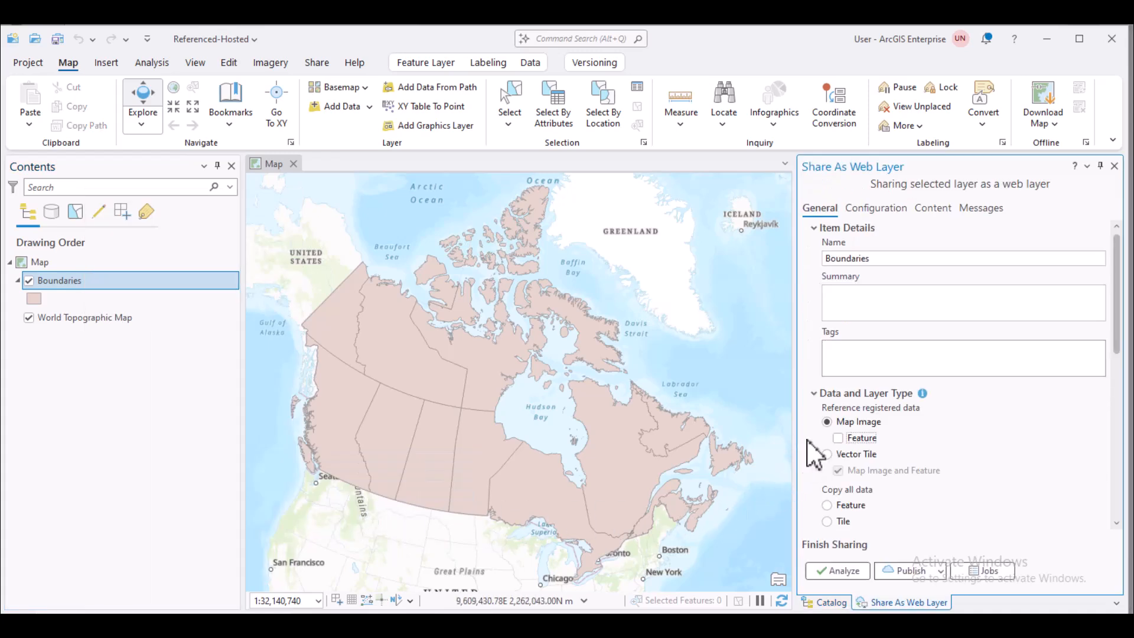
left_click(837, 437)
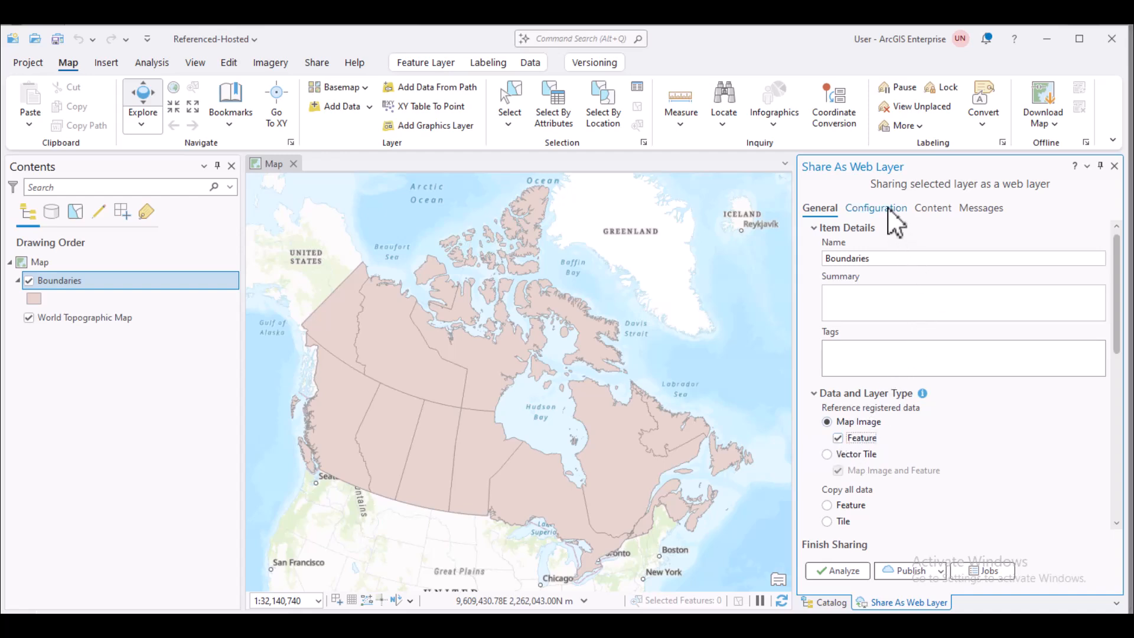
left_click(875, 208)
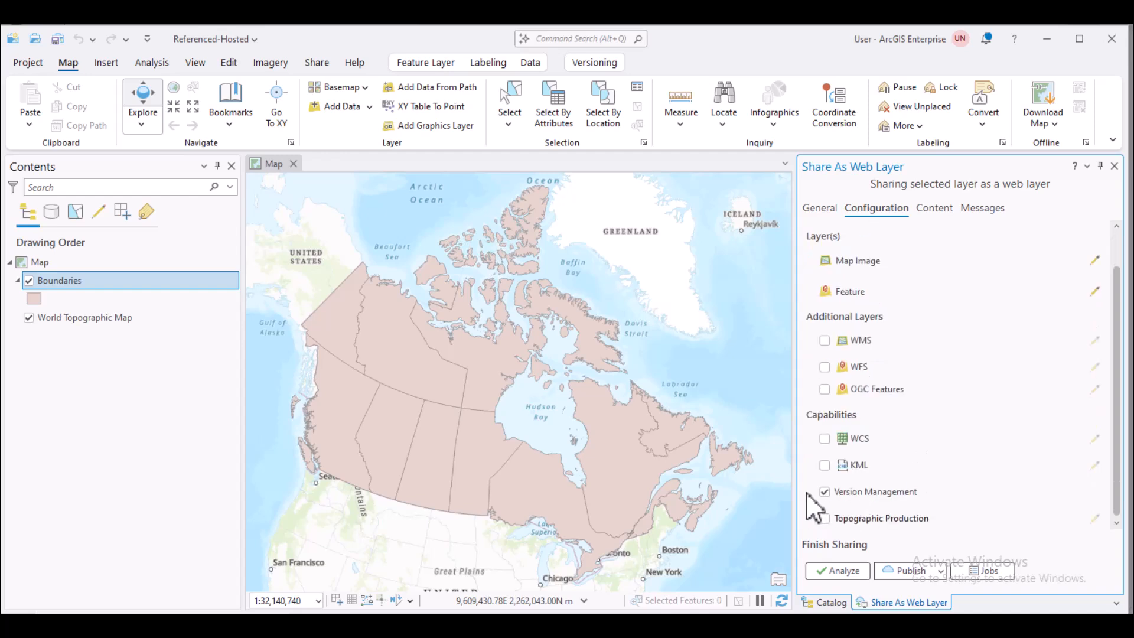
left_click(824, 491)
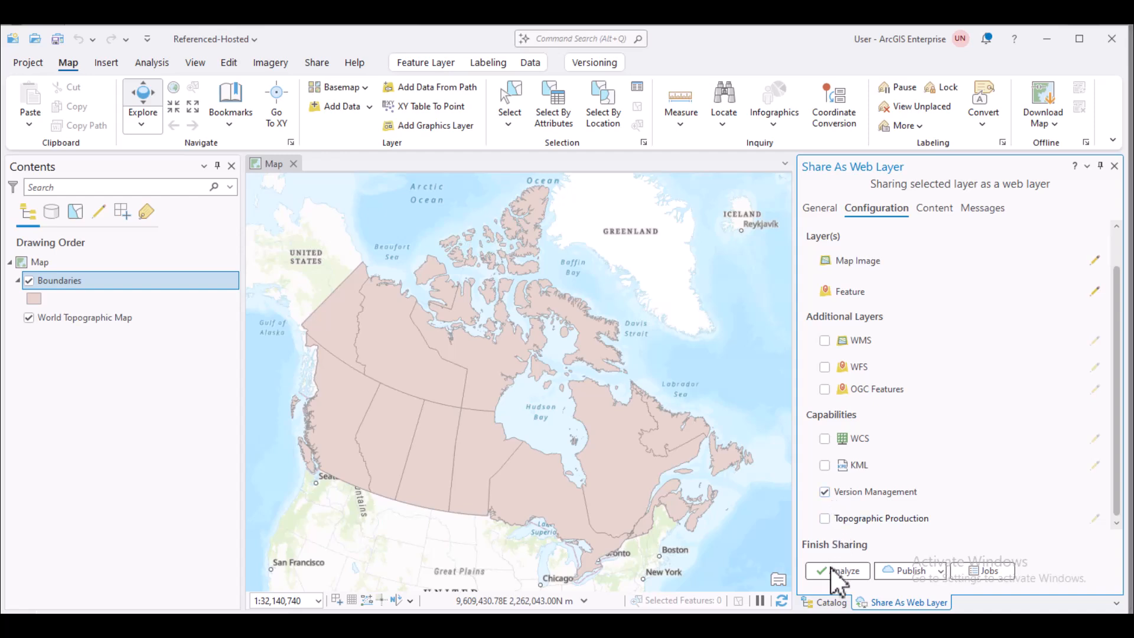
- Analyze the web layer and start registering the data source flagged by error 00231
left_click(836, 570)
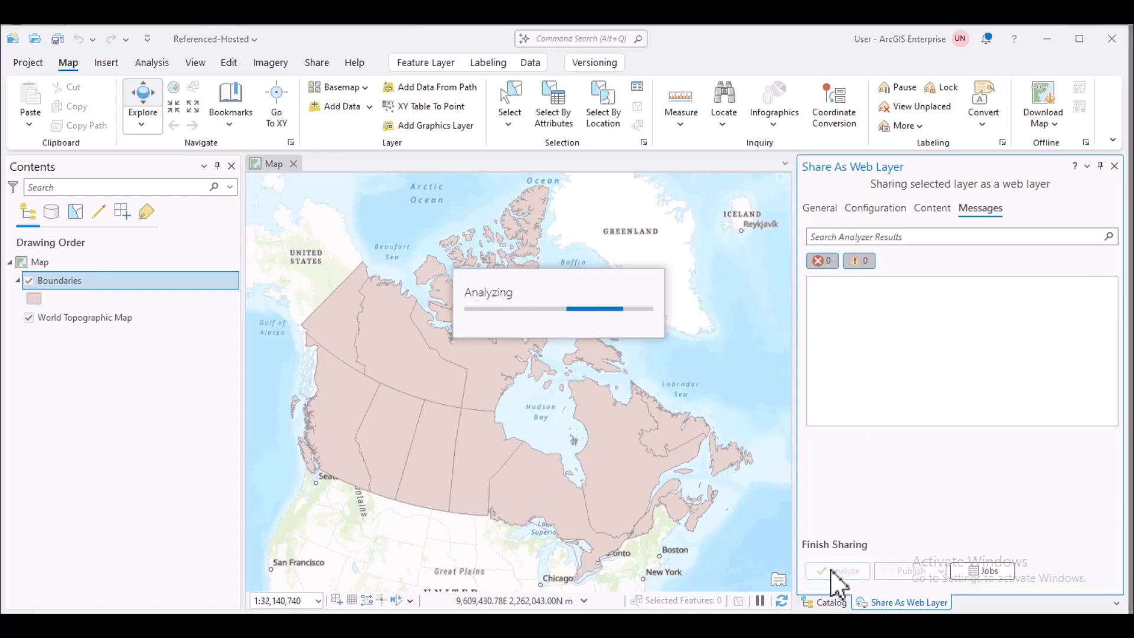
left_click(837, 570)
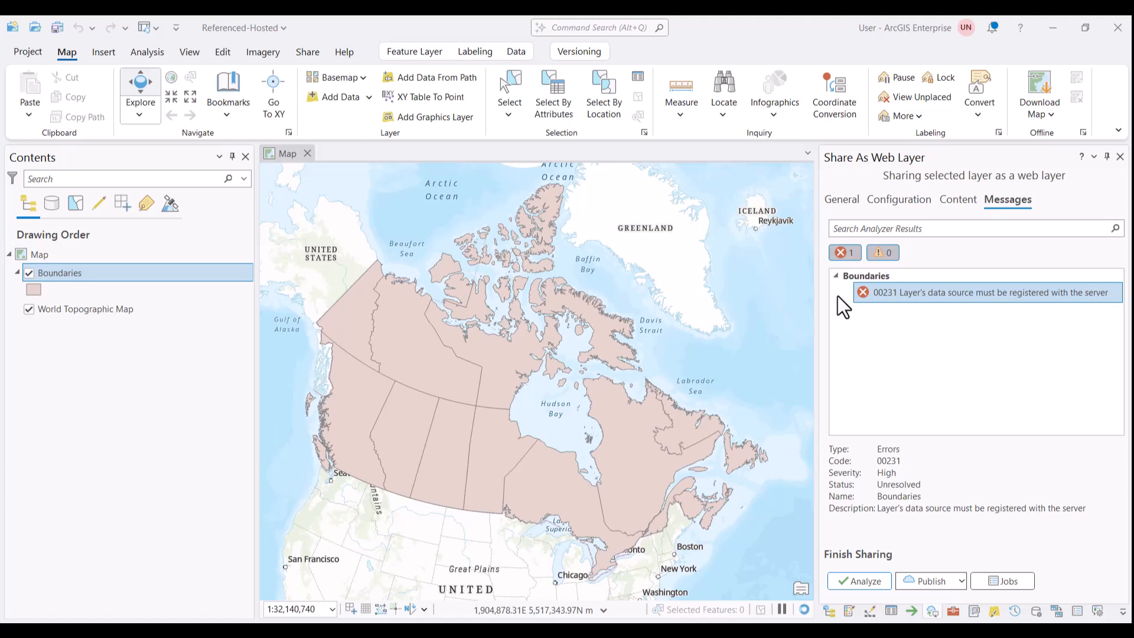
mouse_move(987, 78)
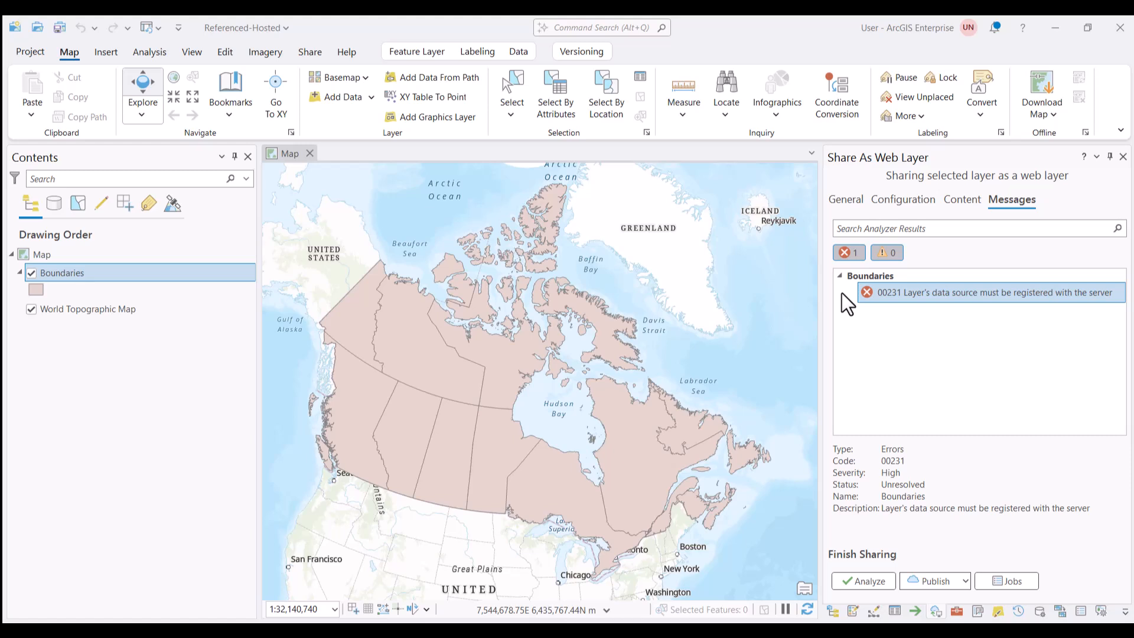
mouse_move(1110, 300)
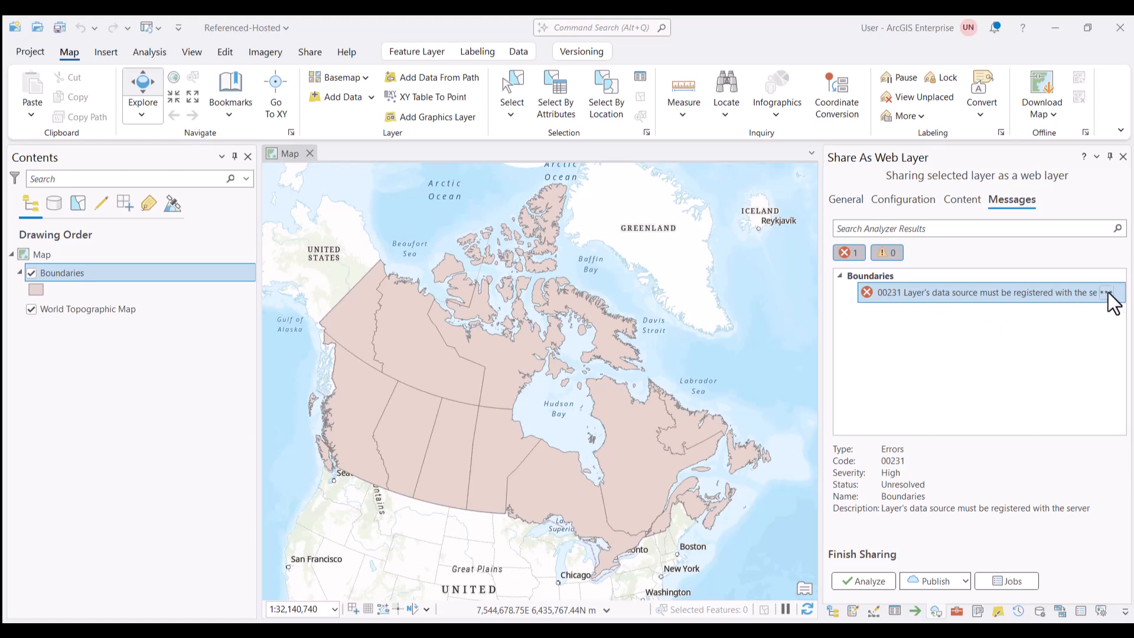
left_click(1106, 292)
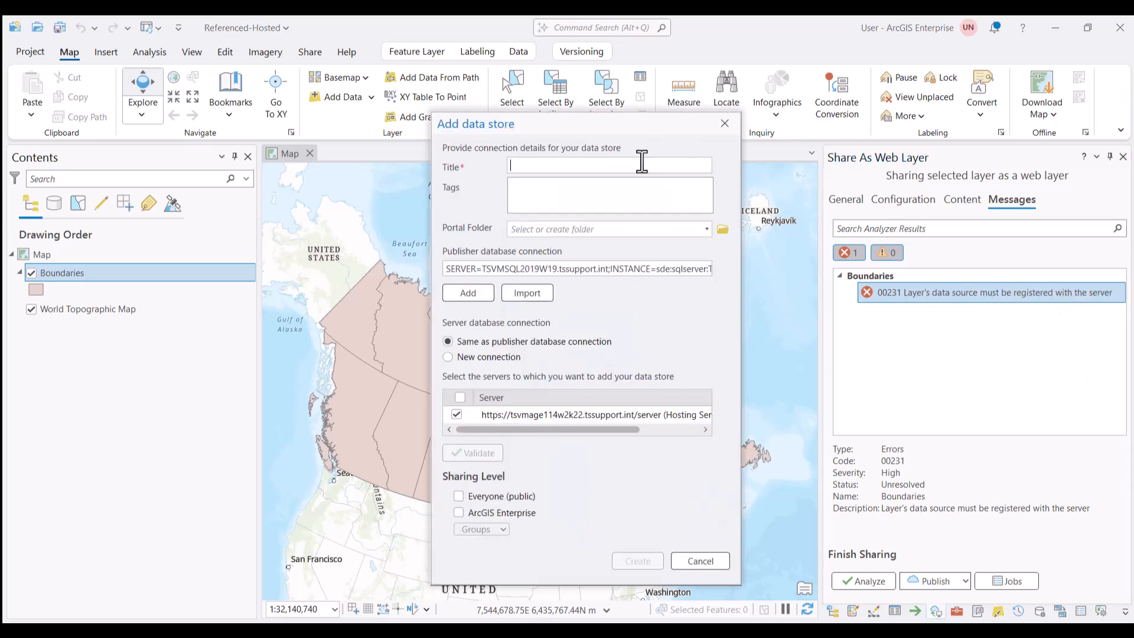
- Register the database as a validated data store titled DataSource, resolving the error
type("DataSource")
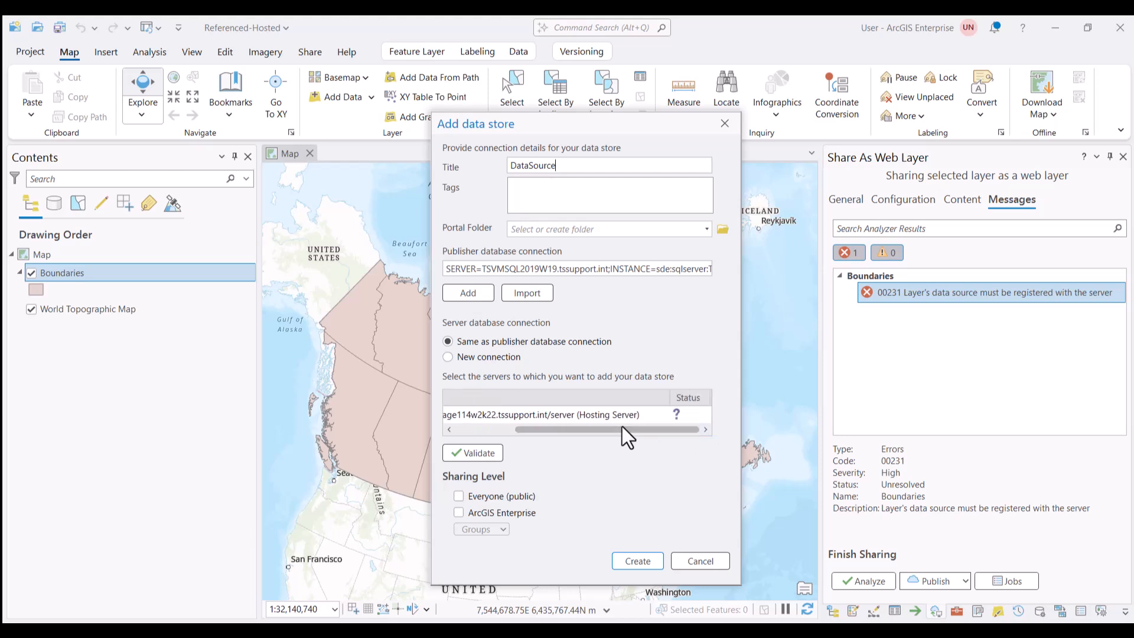
mouse_move(476, 452)
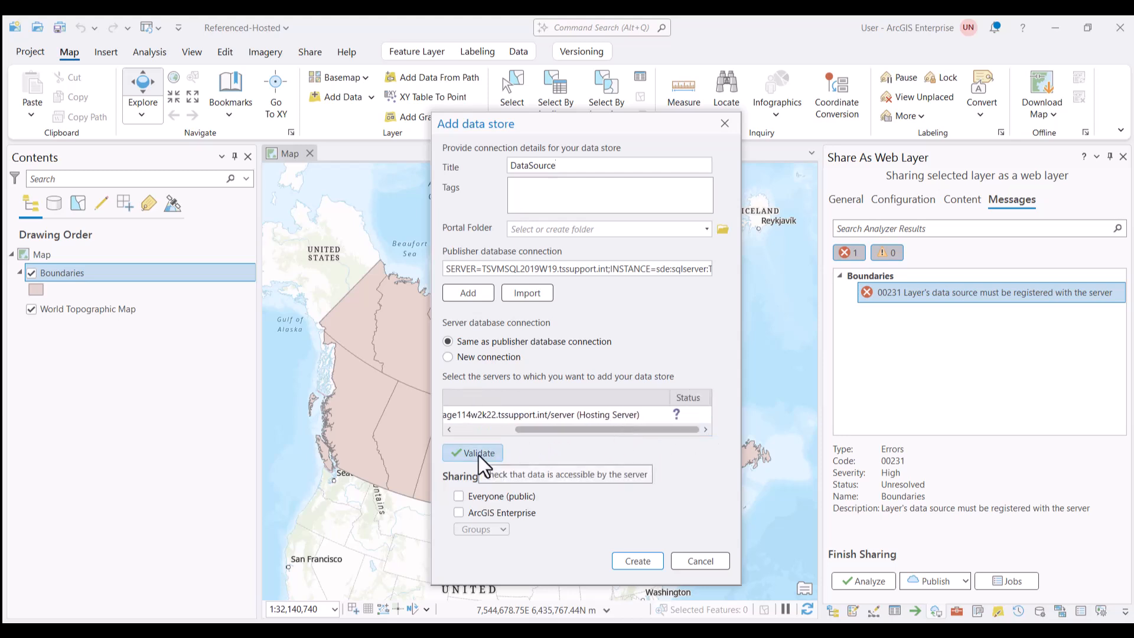
left_click(476, 453)
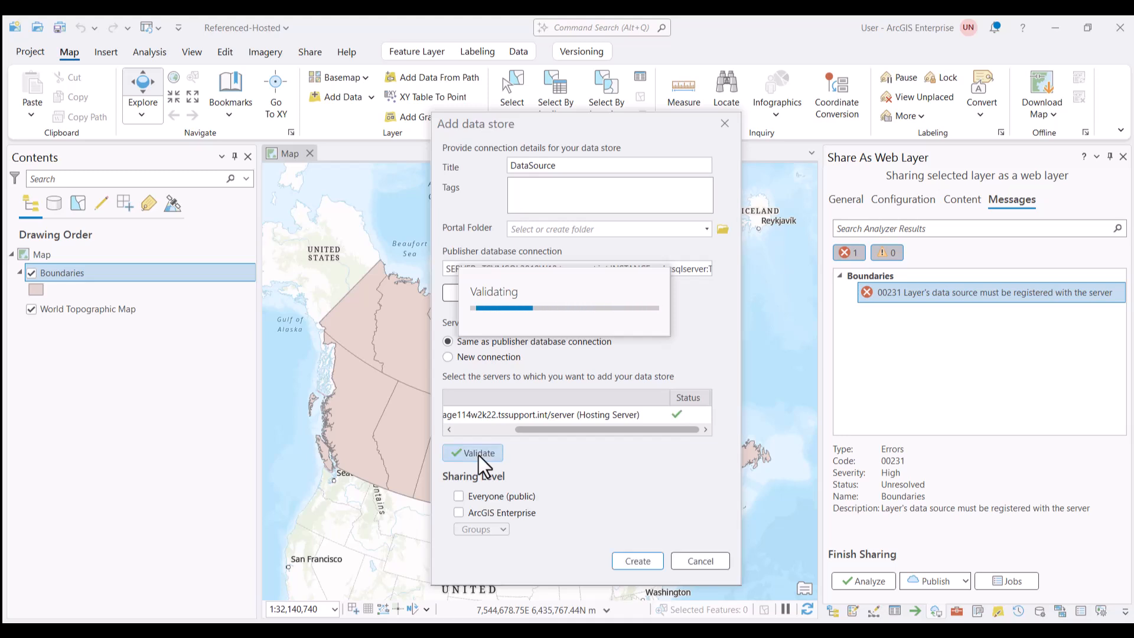
left_click(472, 452)
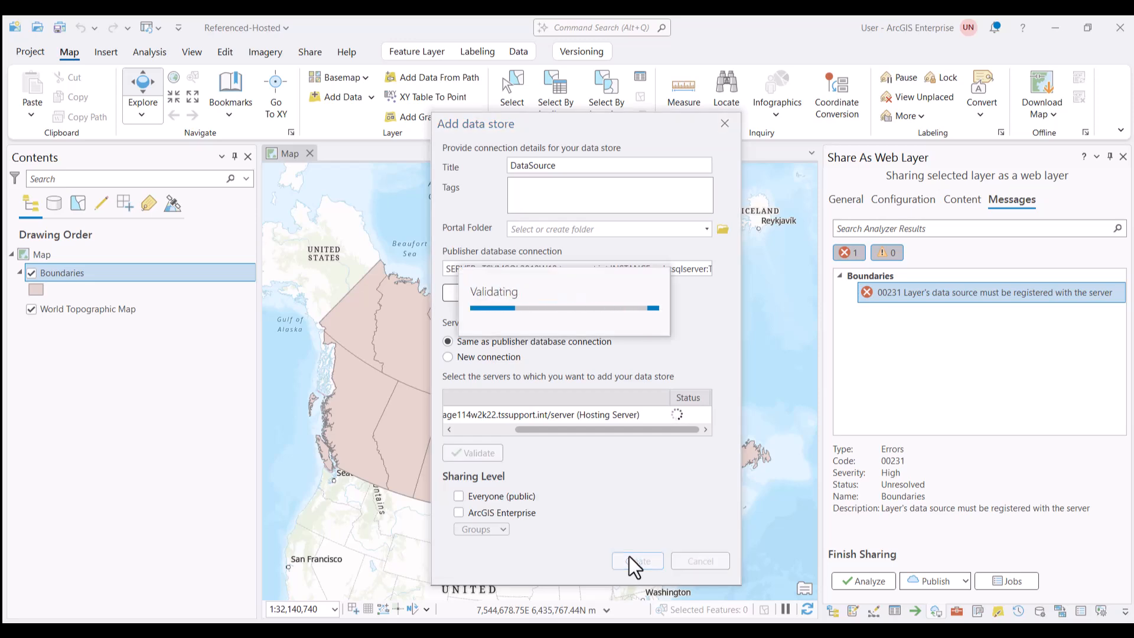
left_click(636, 560)
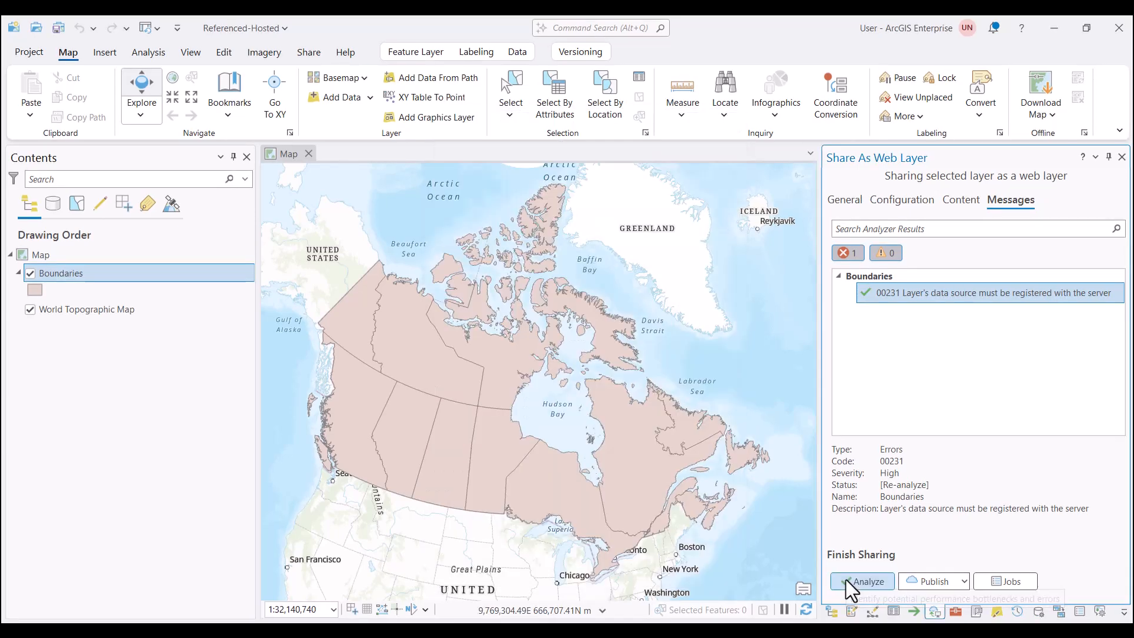
- Re-analyze Boundaries with no errors and publish it as a web layer
left_click(866, 581)
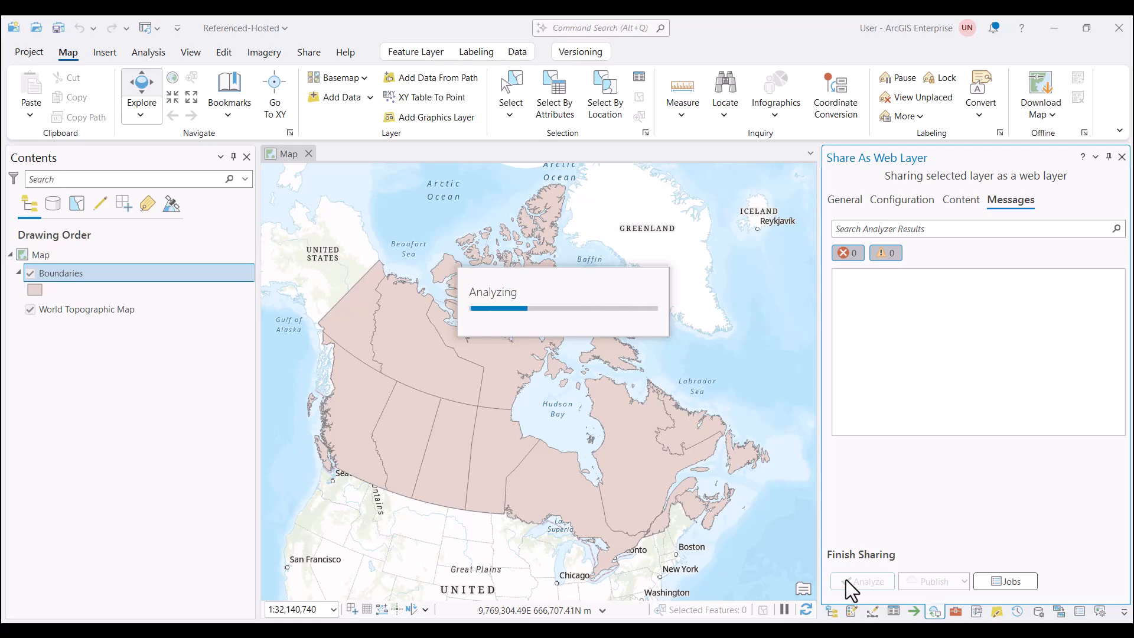
left_click(836, 570)
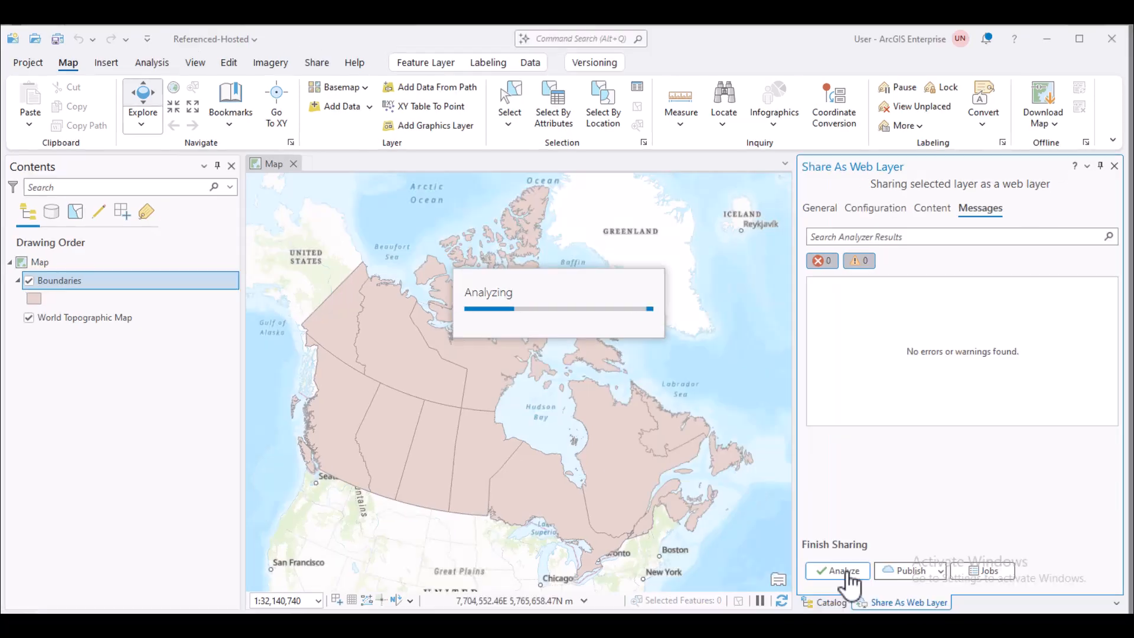
left_click(837, 571)
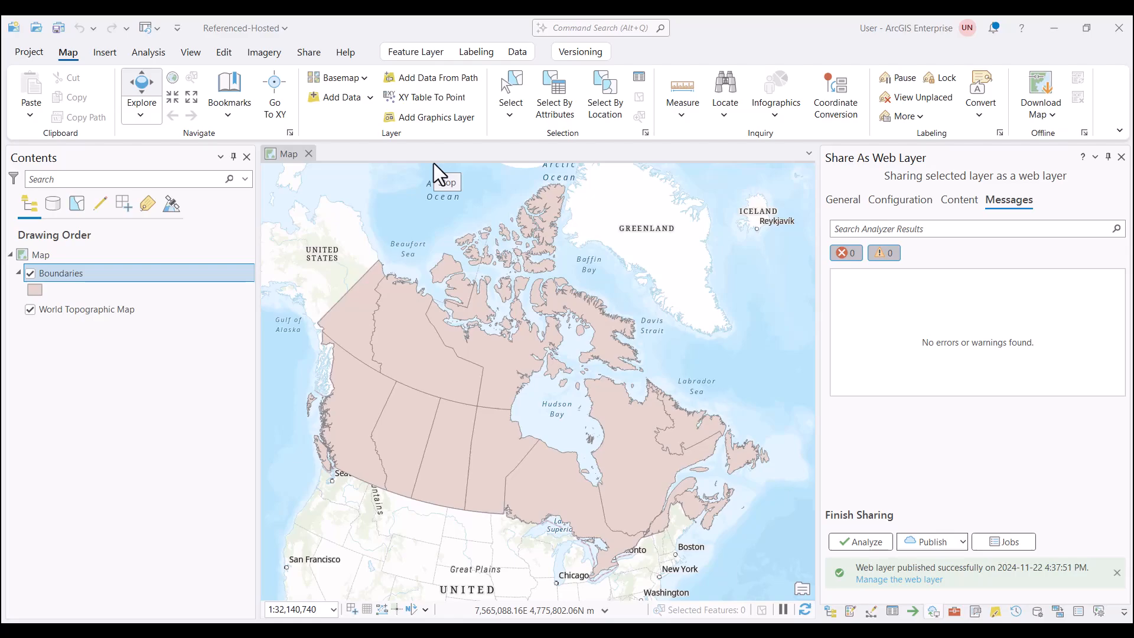
left_click(899, 579)
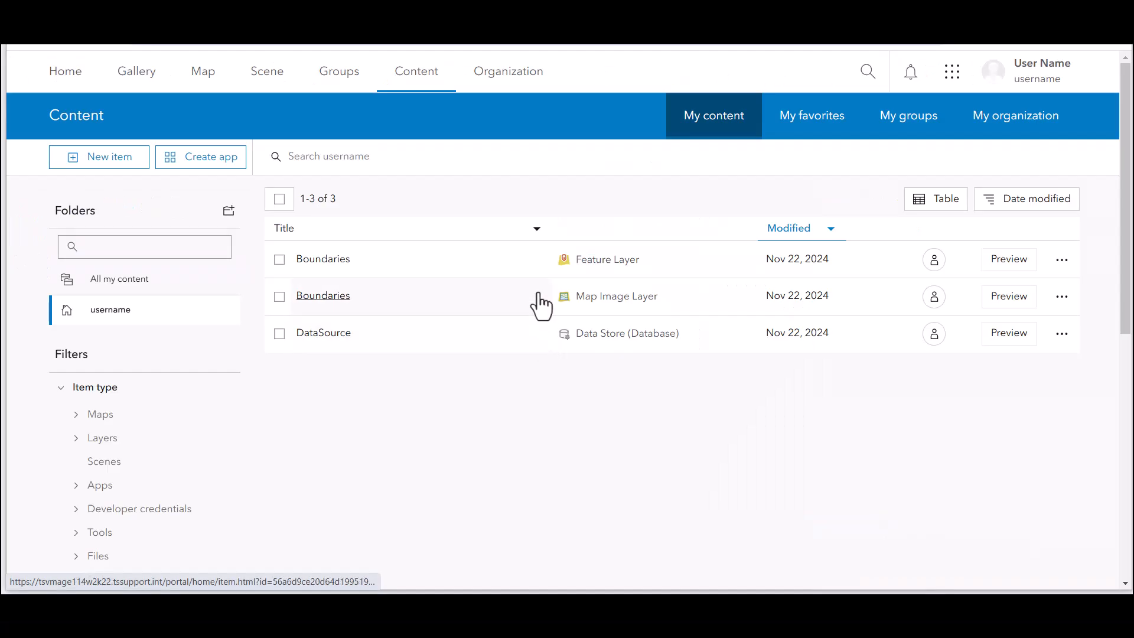
mouse_move(538, 272)
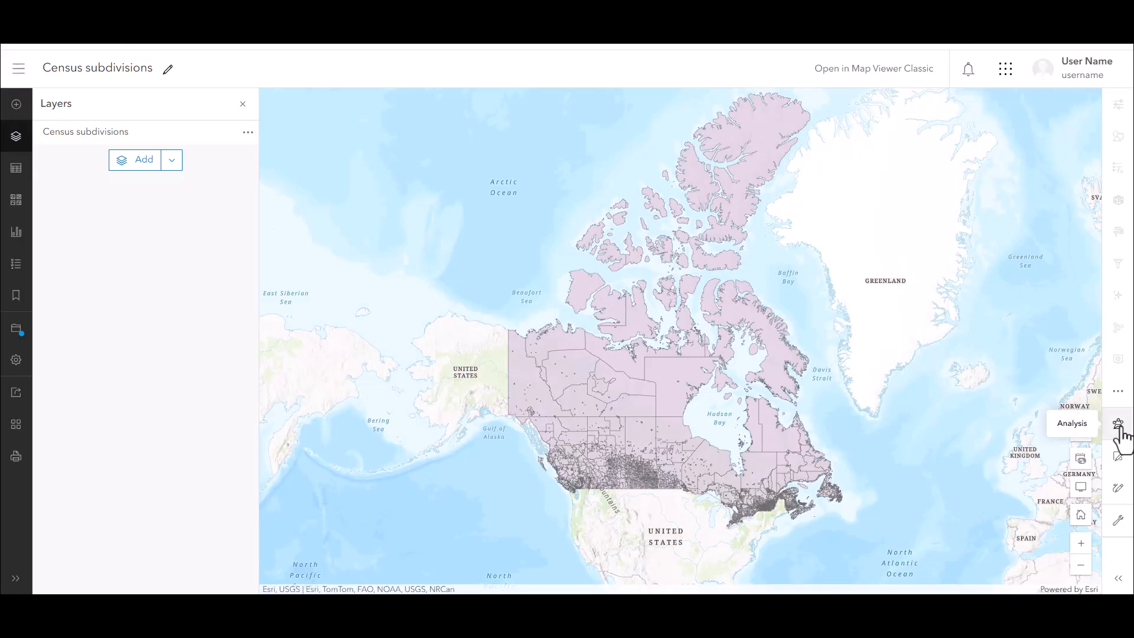
- Run Create Buffers on Census subdivisions at 20 meters, output to the Hosted folder
left_click(1116, 424)
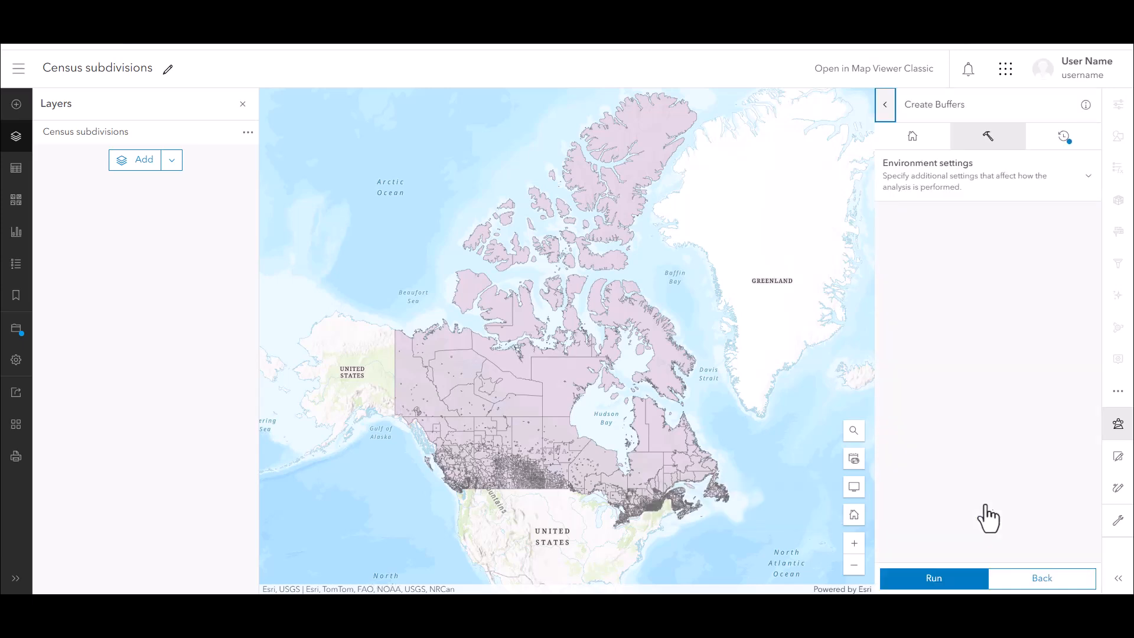
left_click(970, 243)
type("20")
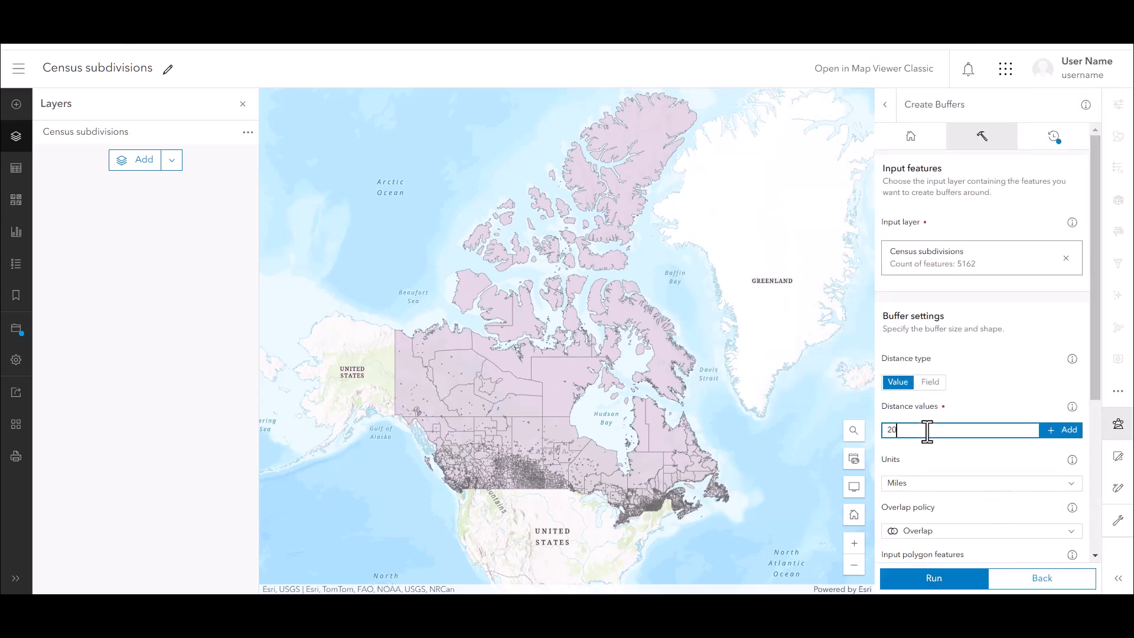
left_click(1061, 430)
type("Census subdivision 20m buffer")
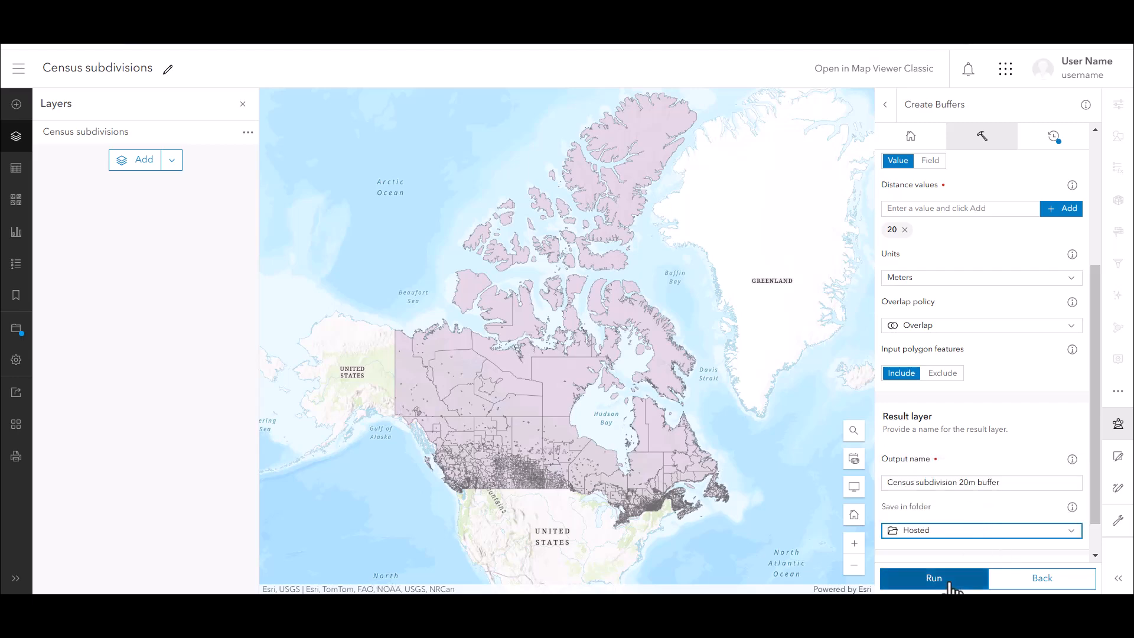
left_click(933, 577)
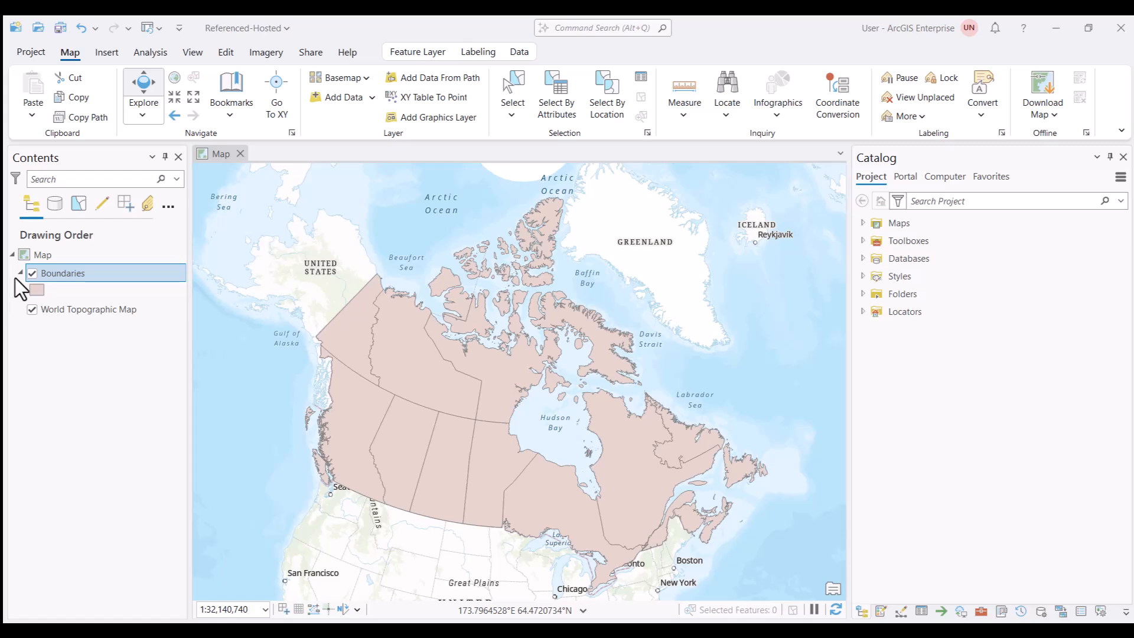
- Start sharing Boundaries as a web layer from its Contents context menu
right_click(63, 273)
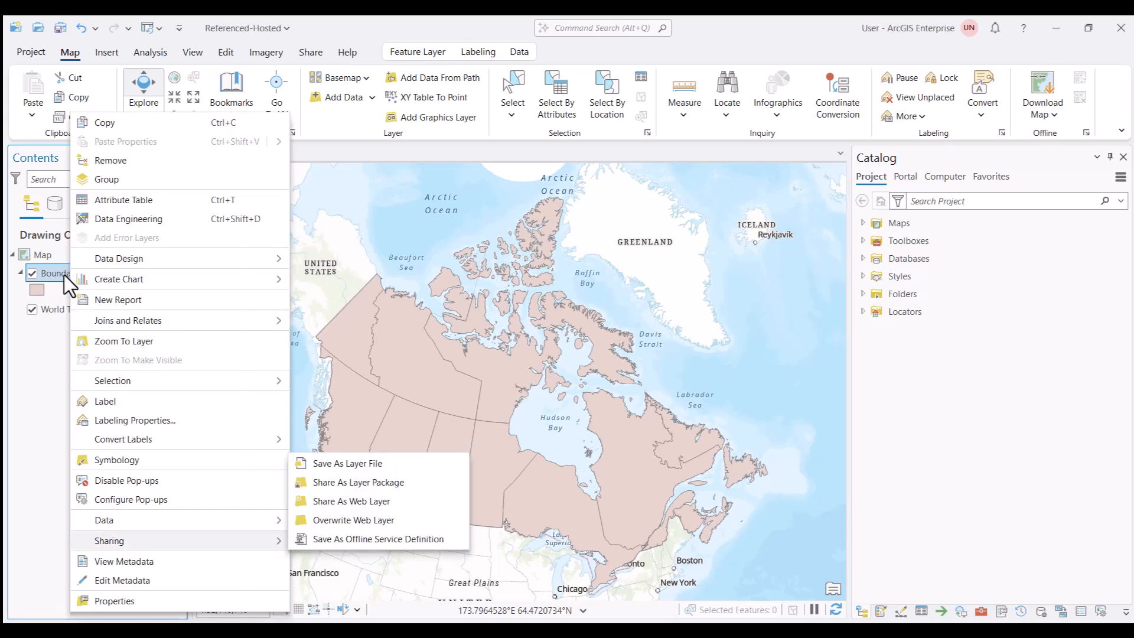
mouse_move(362, 506)
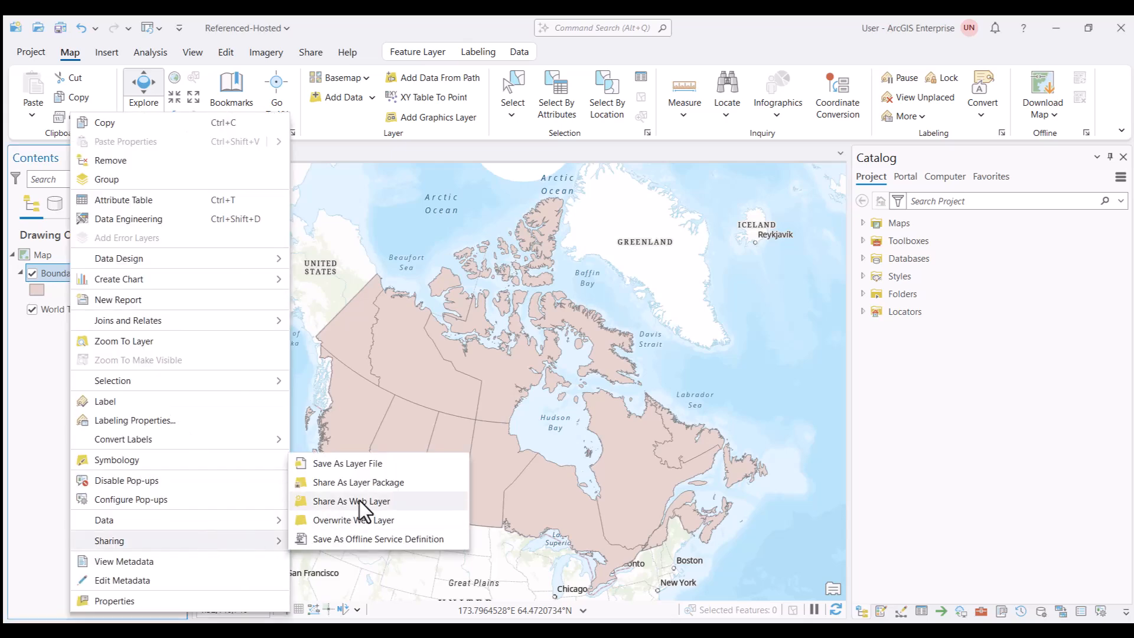
left_click(352, 501)
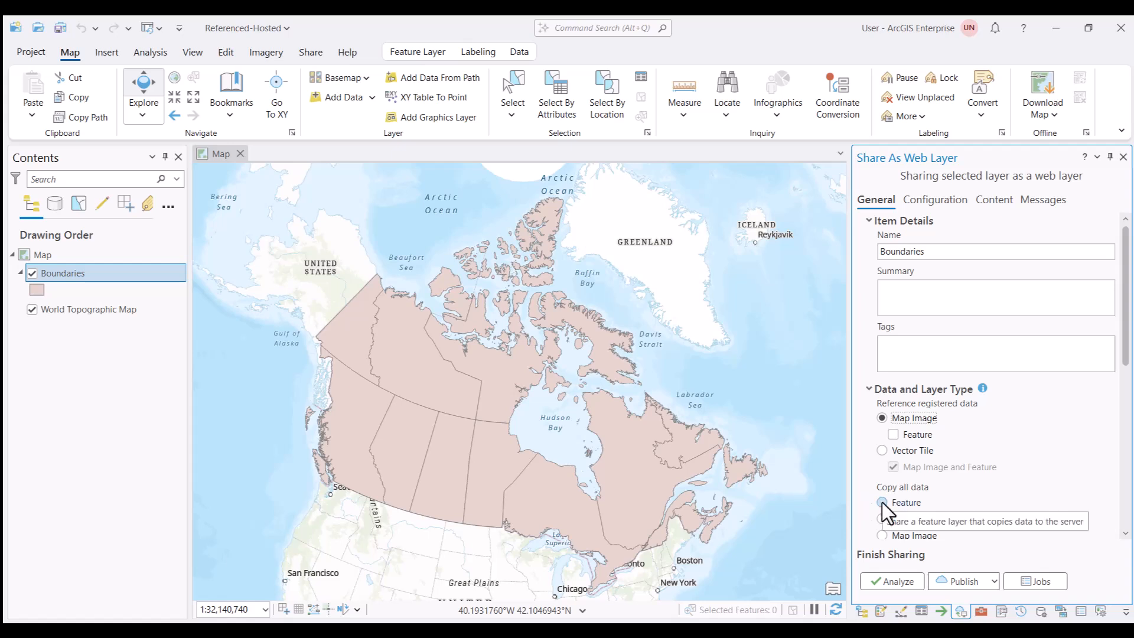
- Choose Copy all data as a feature layer, analyze error-free, and publish Boundaries
left_click(881, 502)
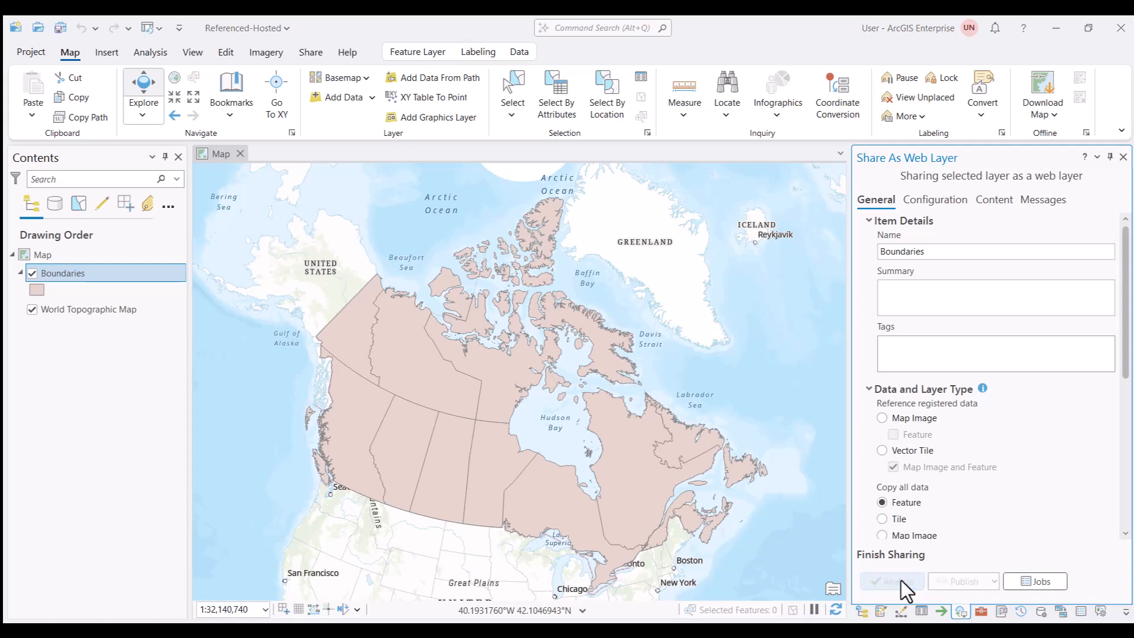
left_click(891, 581)
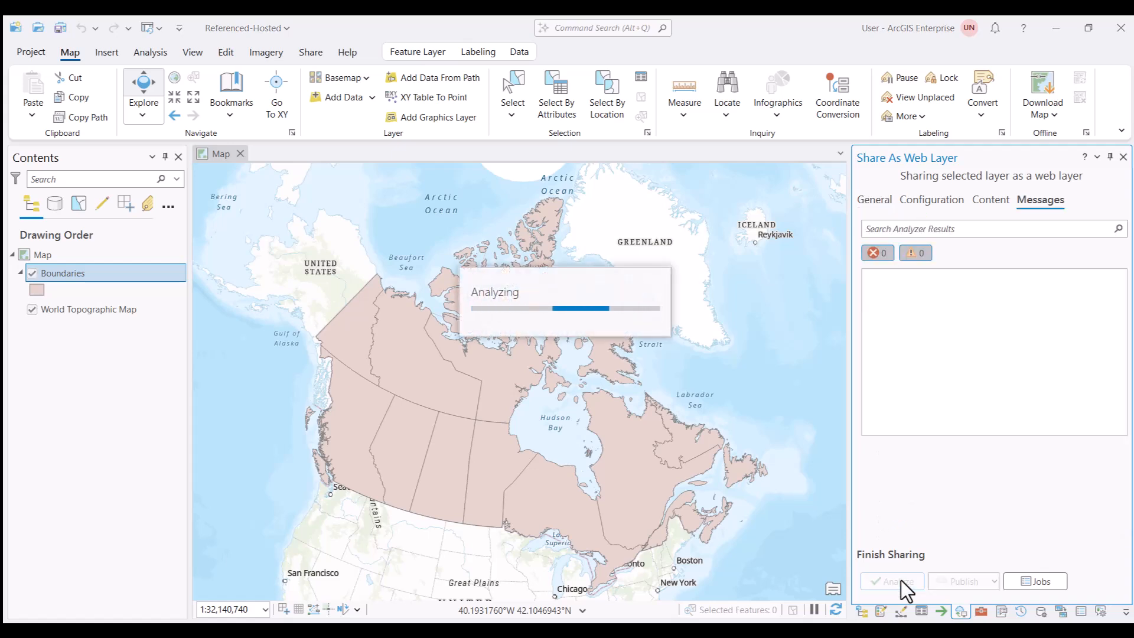
left_click(891, 581)
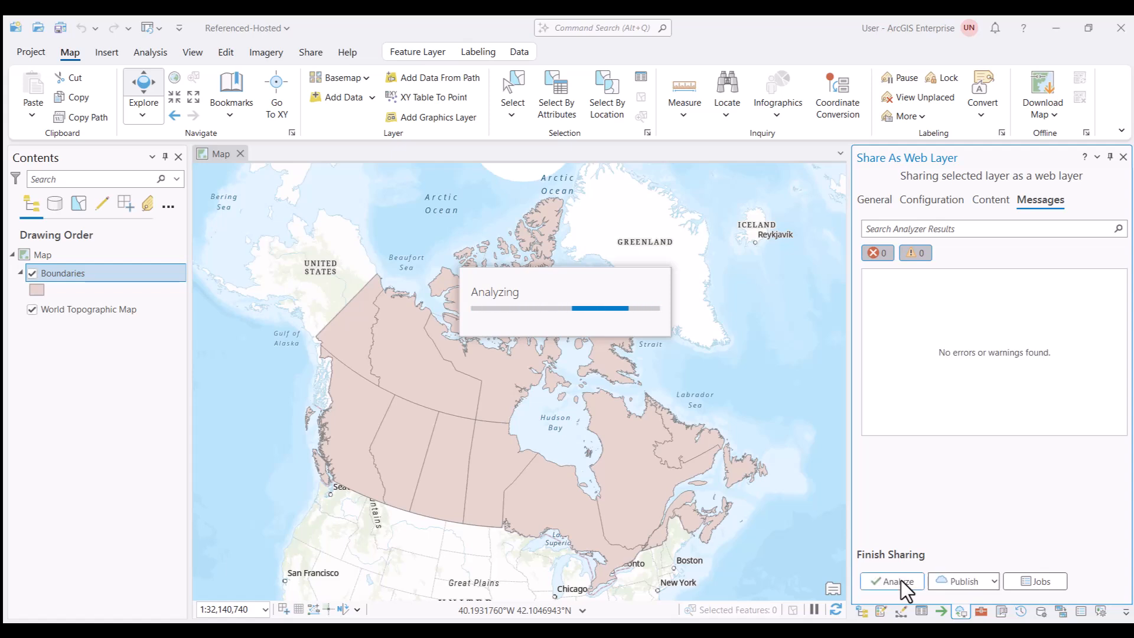
left_click(891, 581)
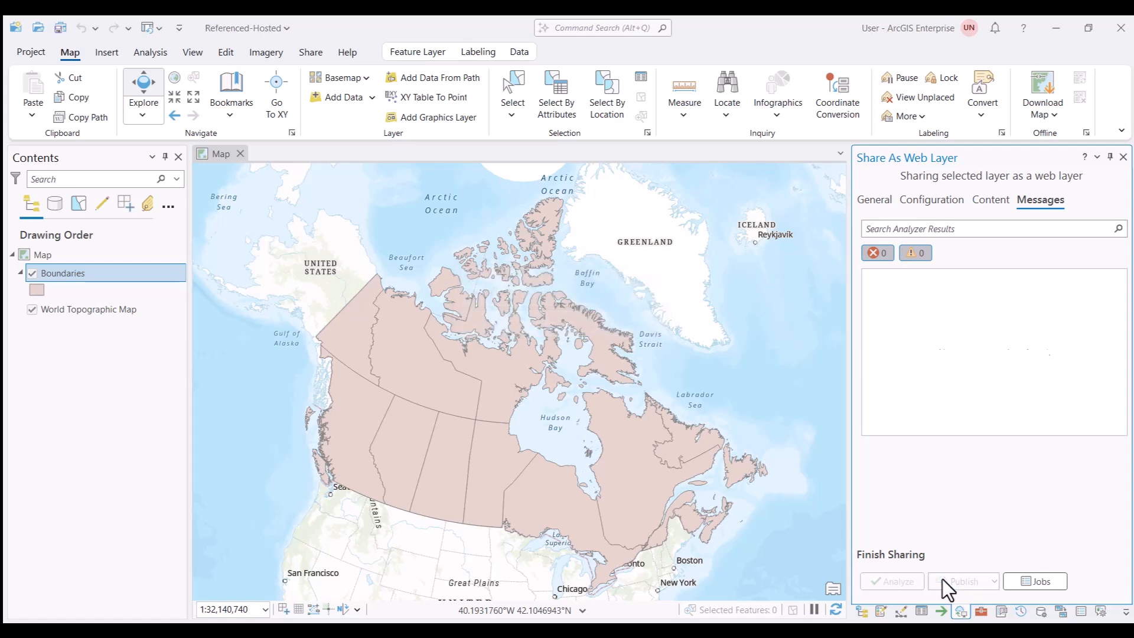
left_click(890, 581)
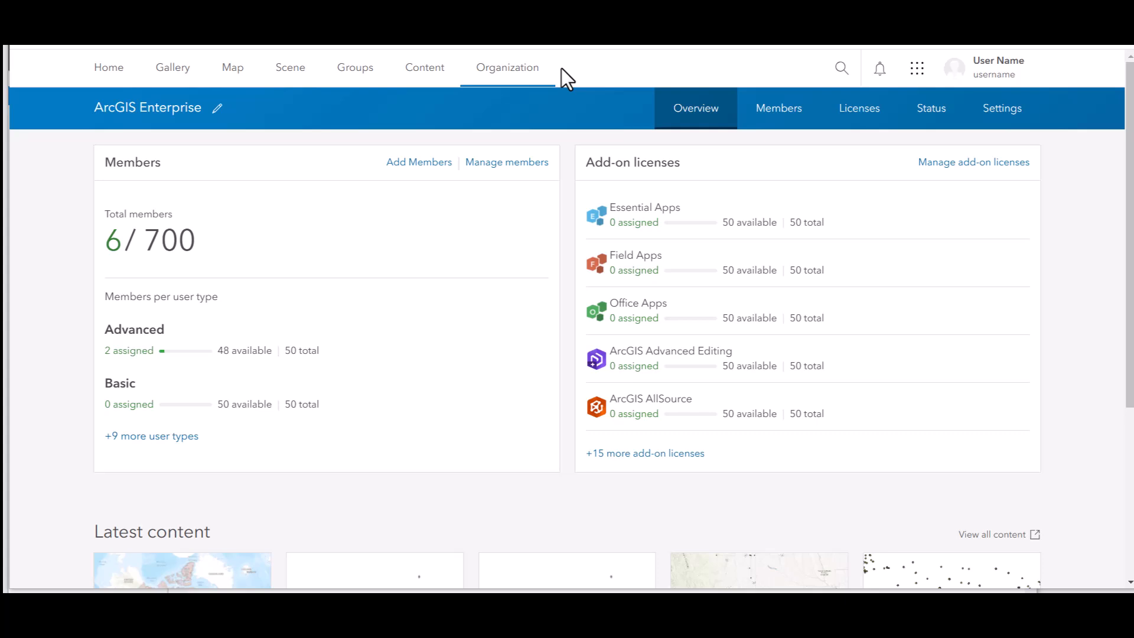
mouse_move(879, 160)
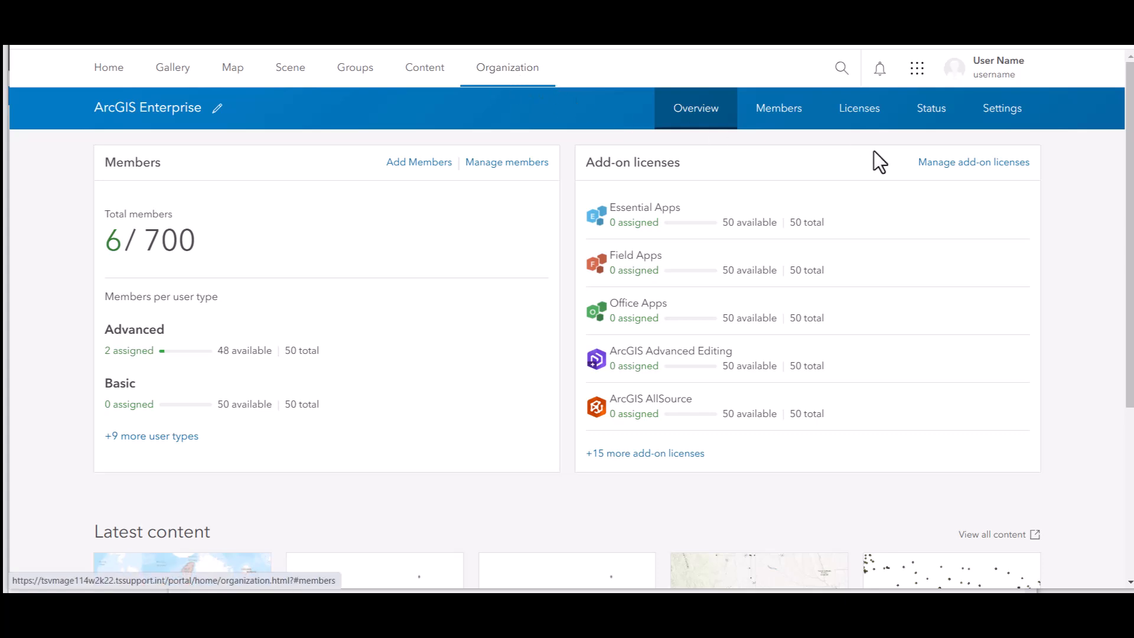
- View the organization's Servers settings showing the federated hosting site with issues found
left_click(1002, 108)
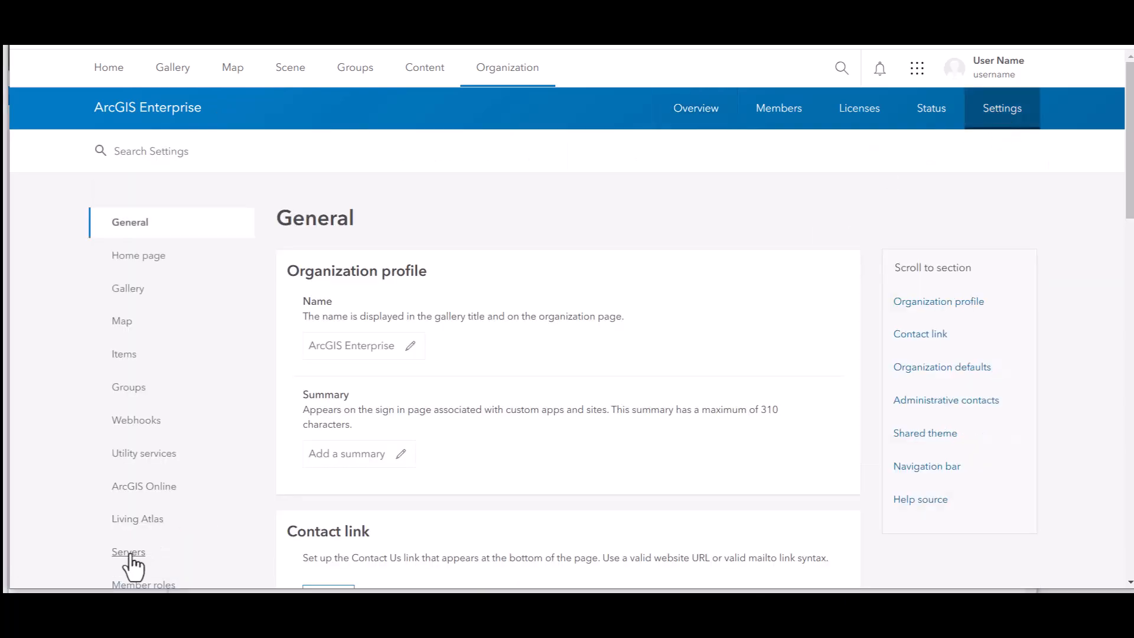
left_click(129, 551)
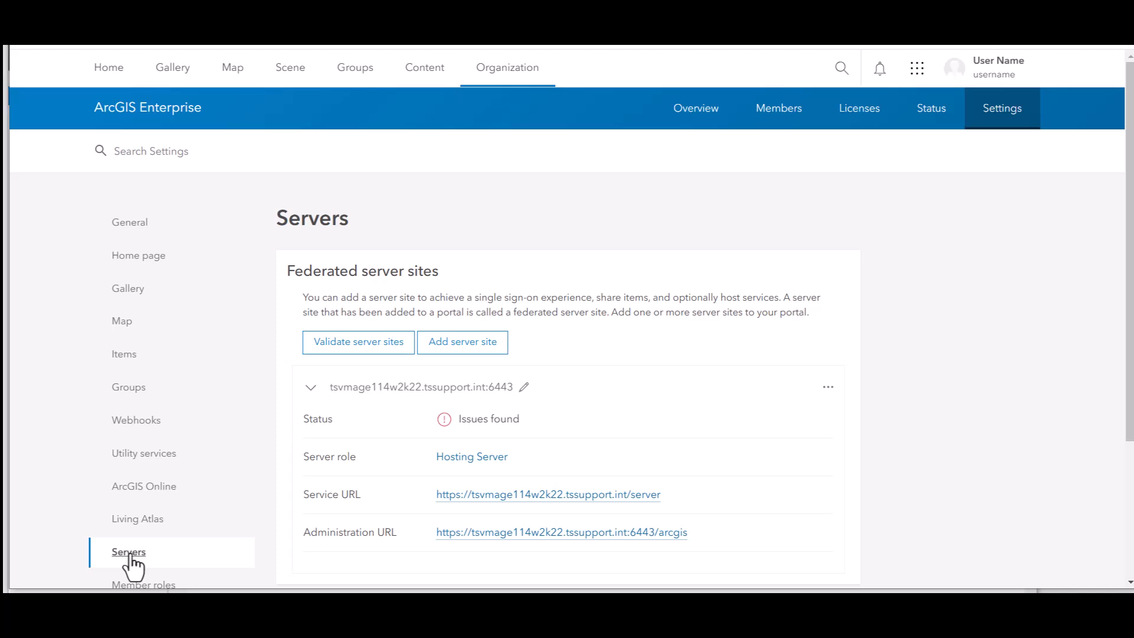
mouse_move(112, 330)
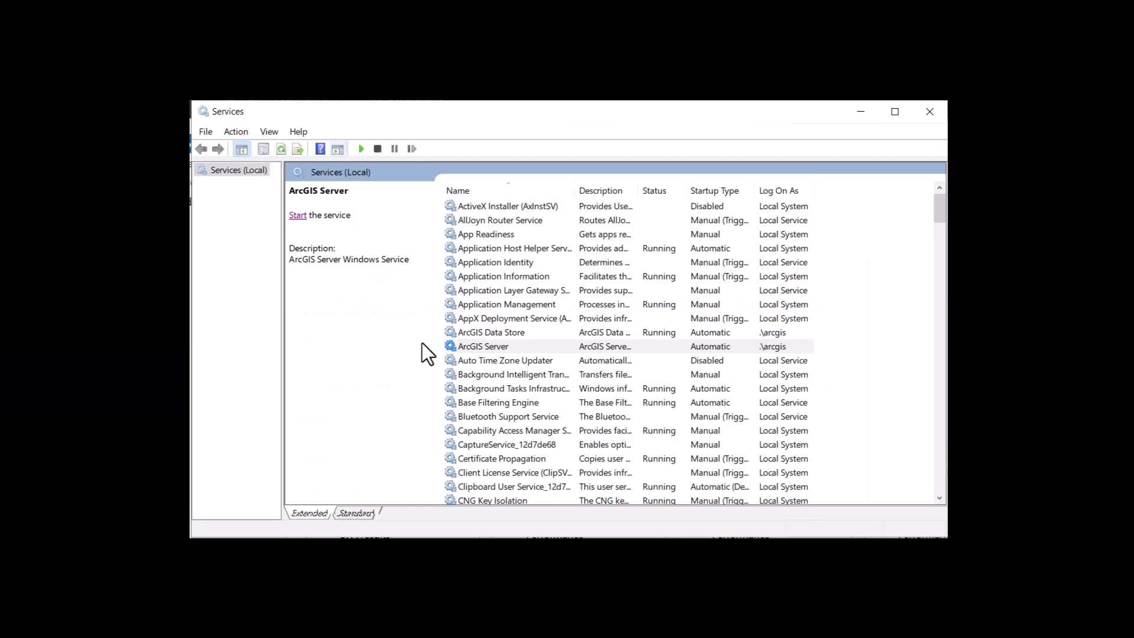
mouse_move(576, 350)
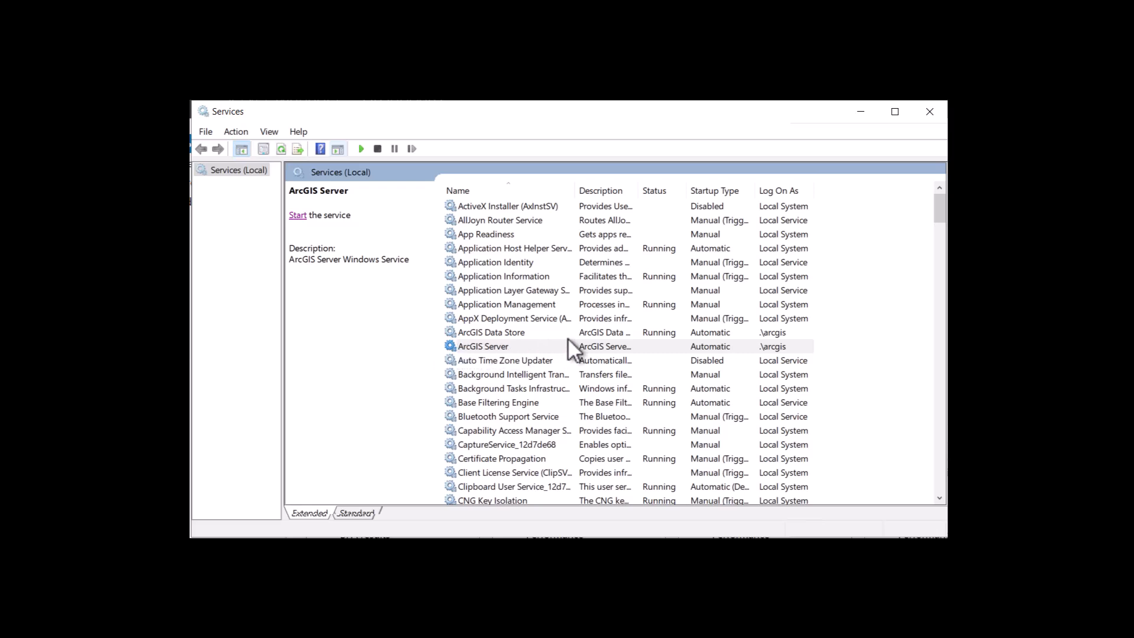
mouse_move(572, 364)
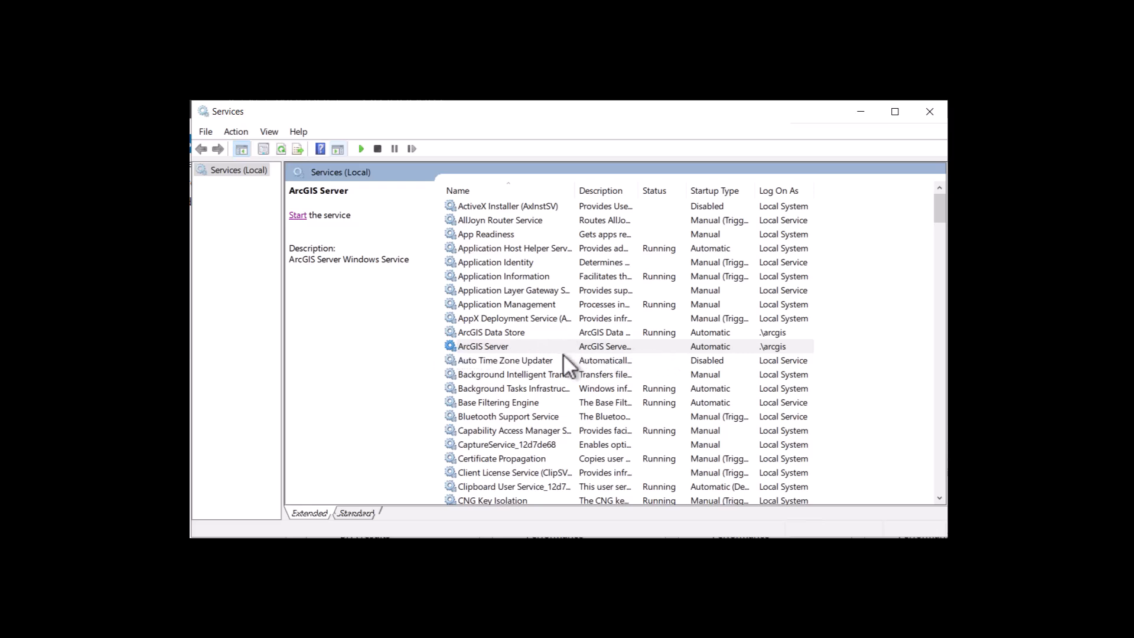
- Start the stopped ArcGIS Server service from Windows Services and dismiss the progress notice
right_click(482, 346)
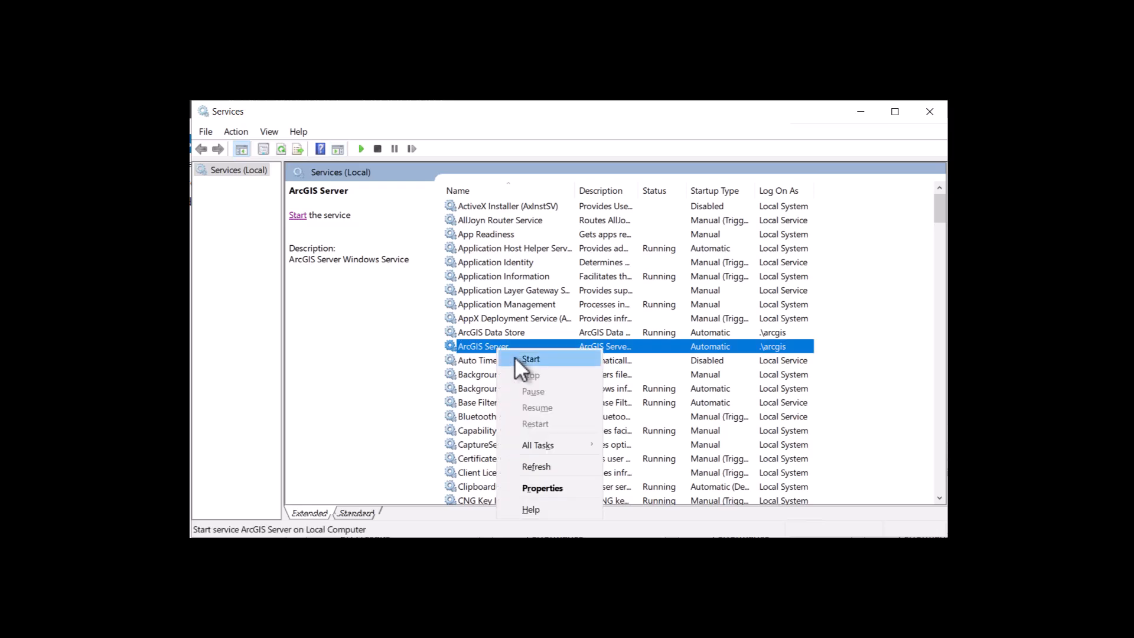
left_click(530, 359)
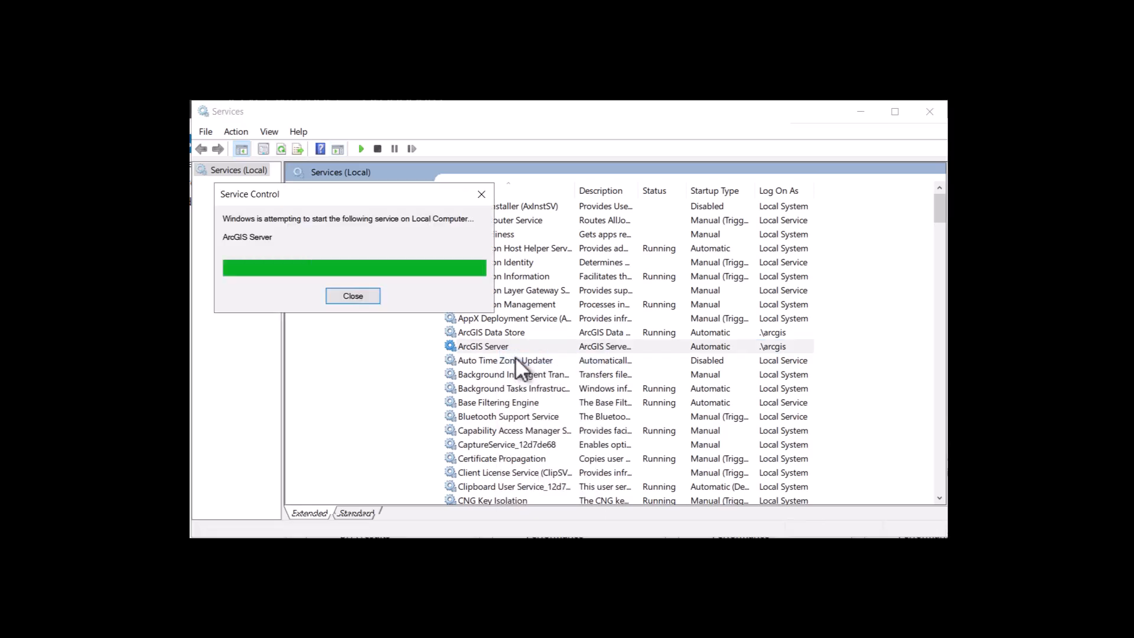
left_click(352, 295)
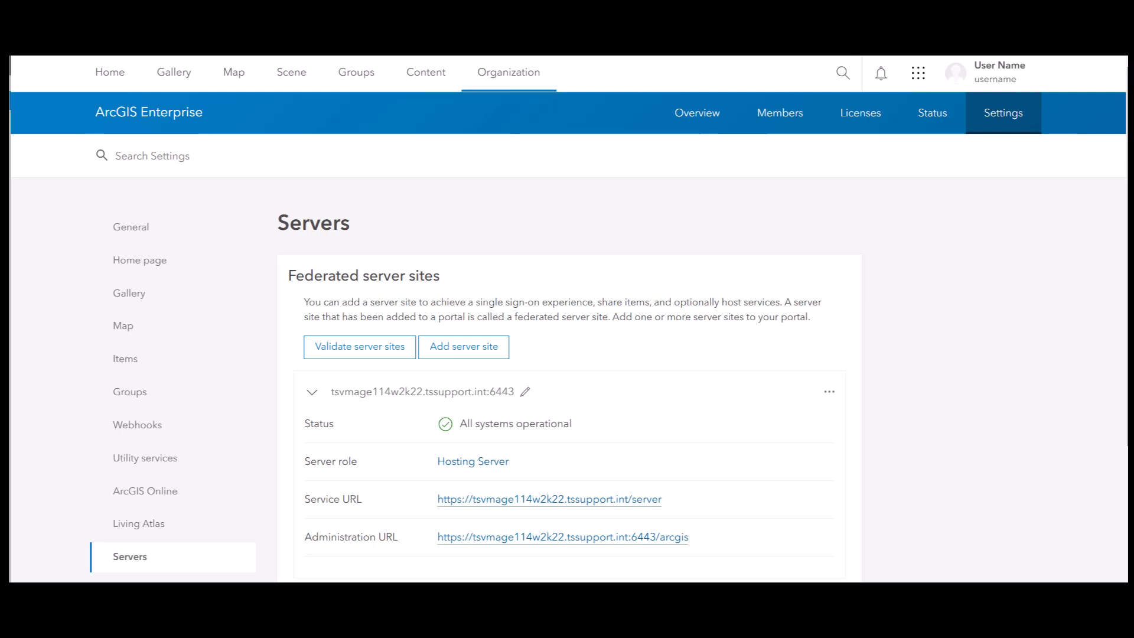
mouse_move(591, 186)
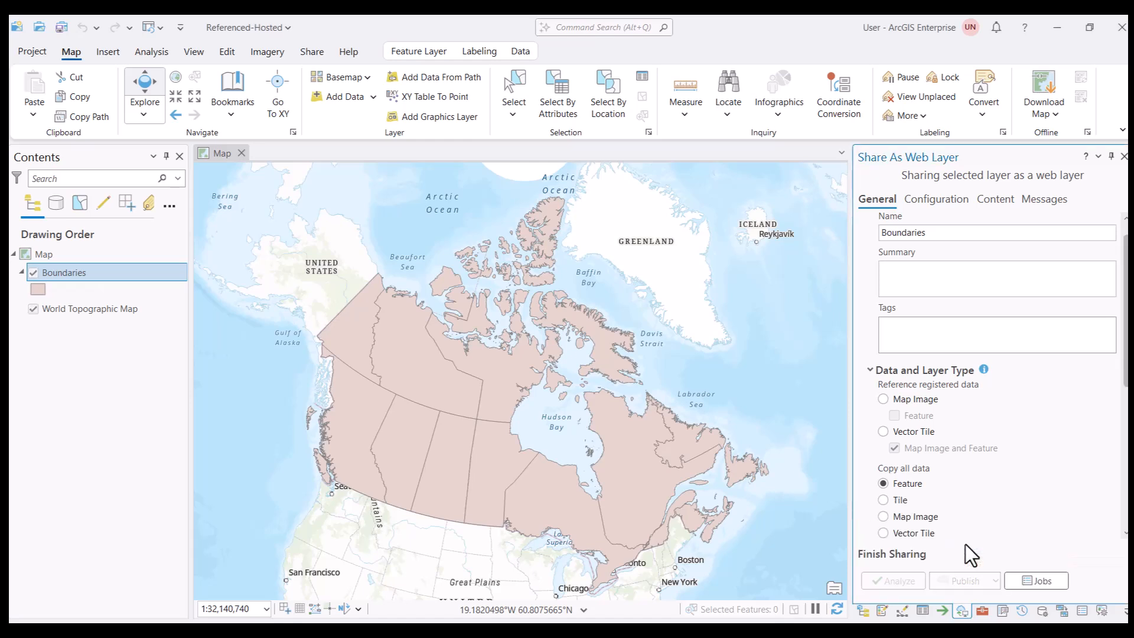
- Re-analyze the Boundaries feature layer share now that the server is running
left_click(892, 580)
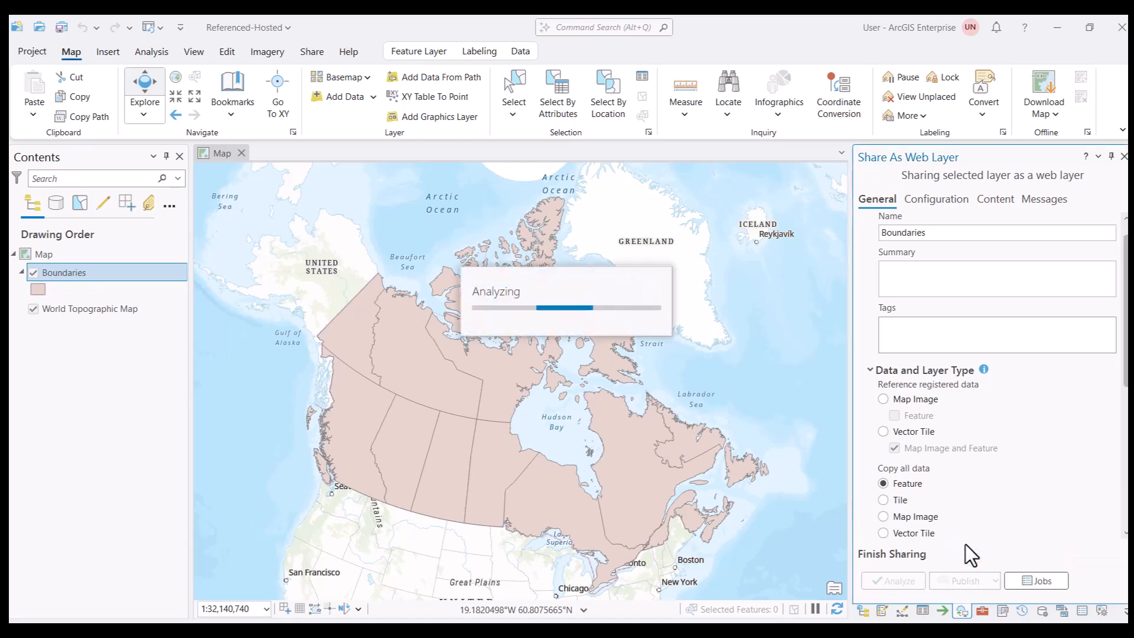